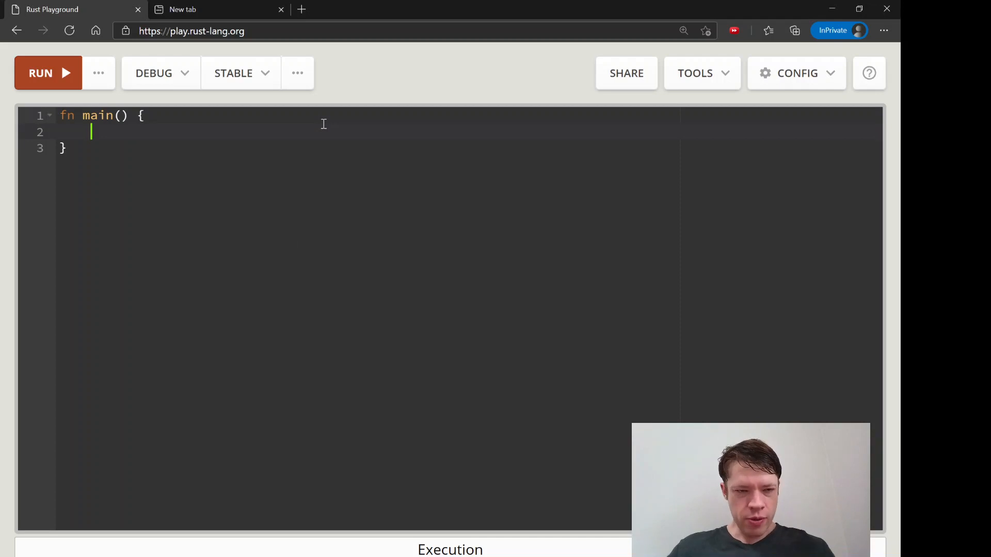
Step: Write std::mem::drop(my_string); in main and note the word prelude above main
type("std::")
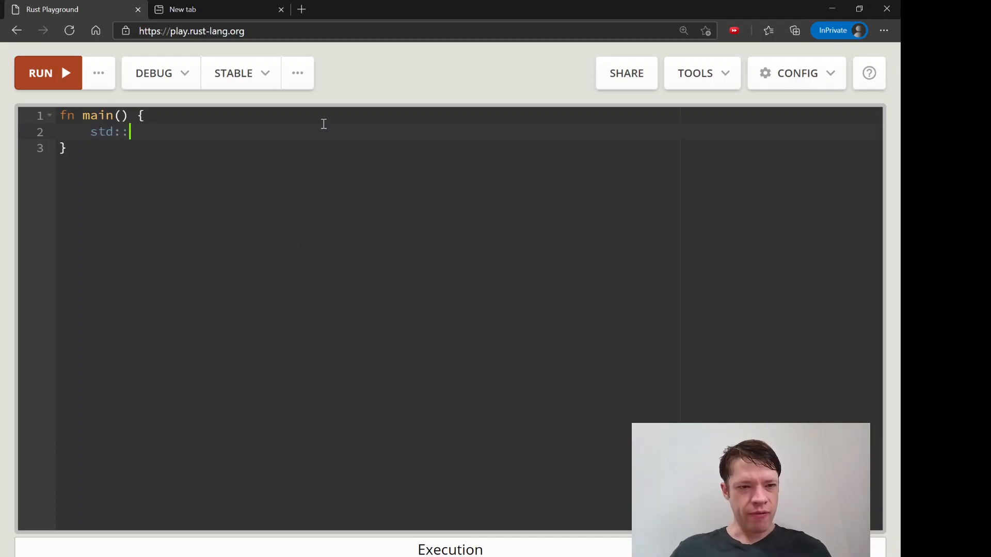
type("mem::dr")
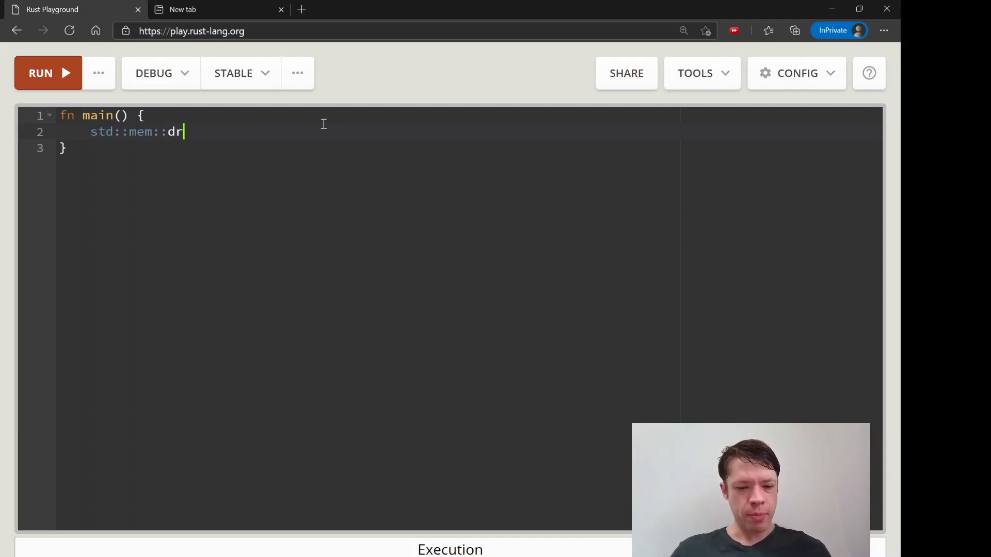
type("op();")
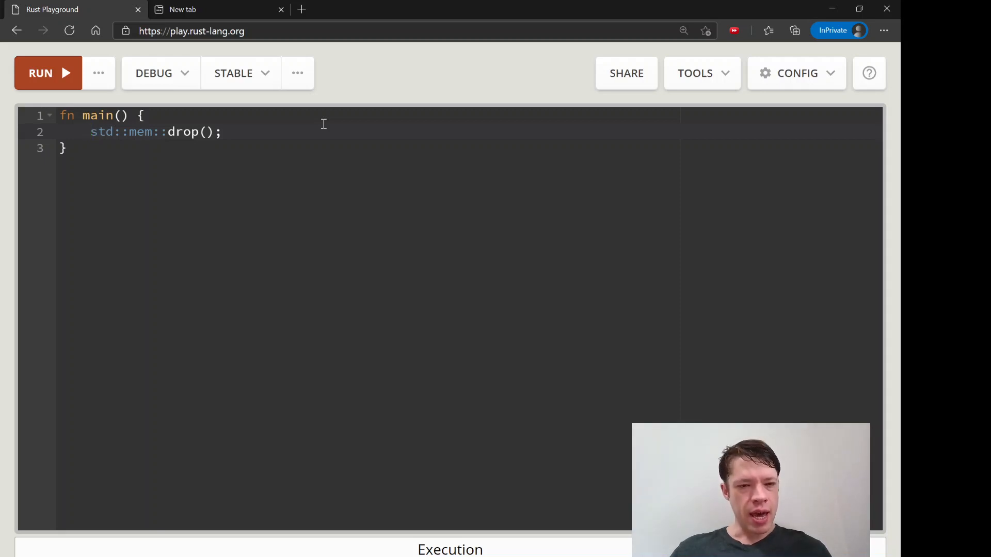
type("my_stri")
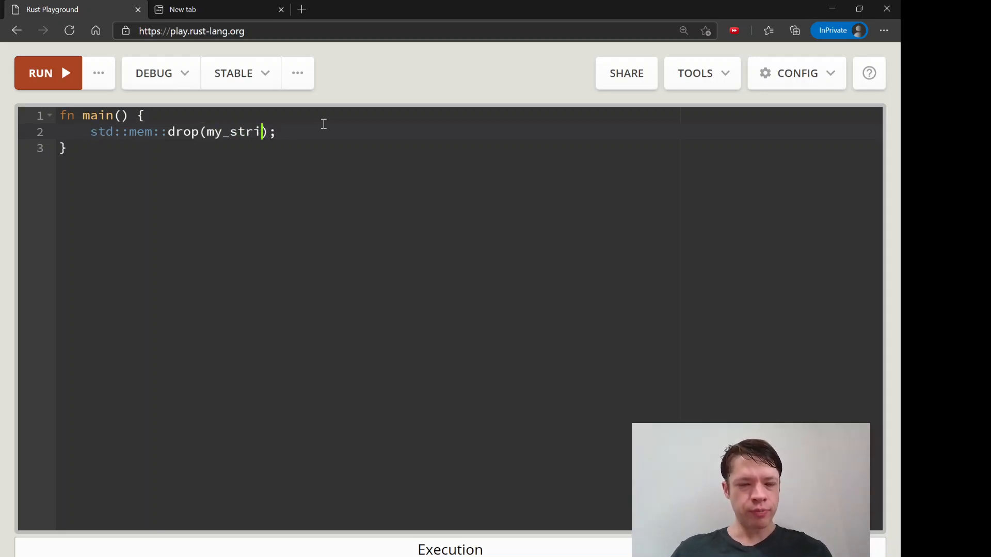
type("ng")
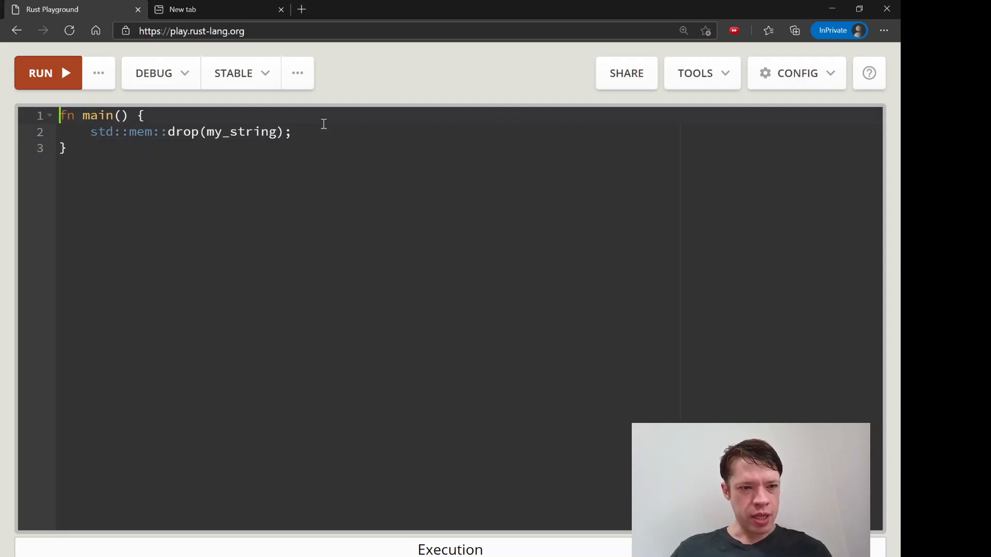
type("prelude")
type("std")
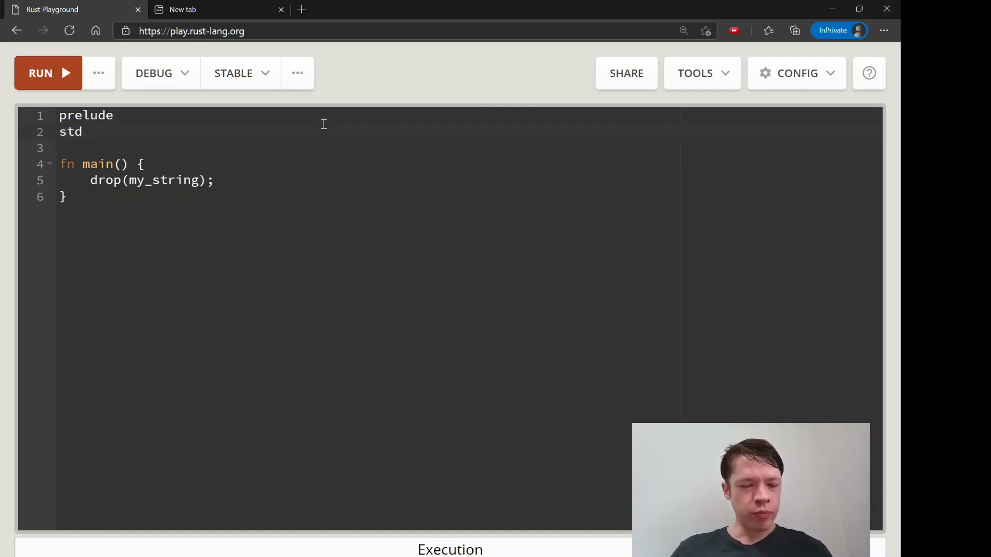
Step: Note std::mem::drop above main, then select mem to remove the notes again
type("::")
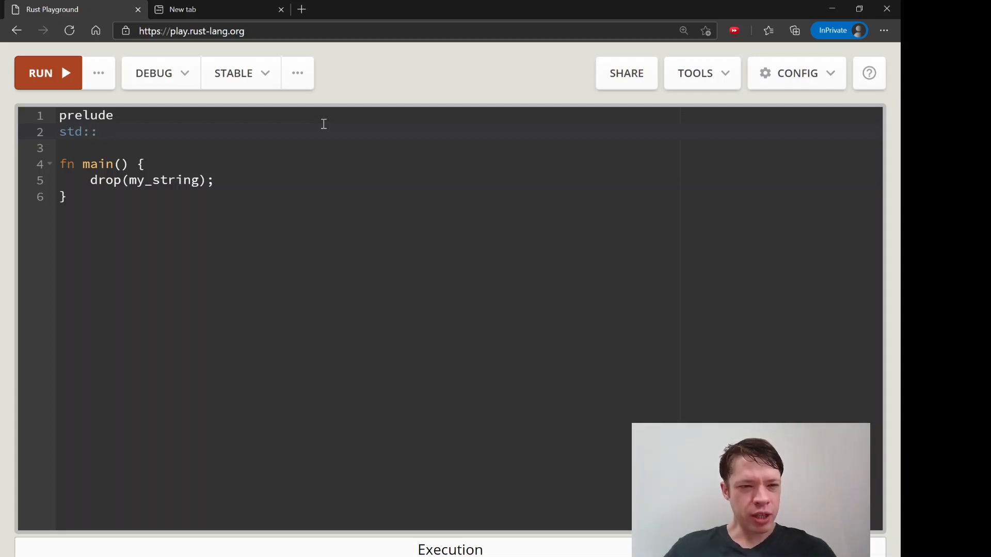
type("mem::drop")
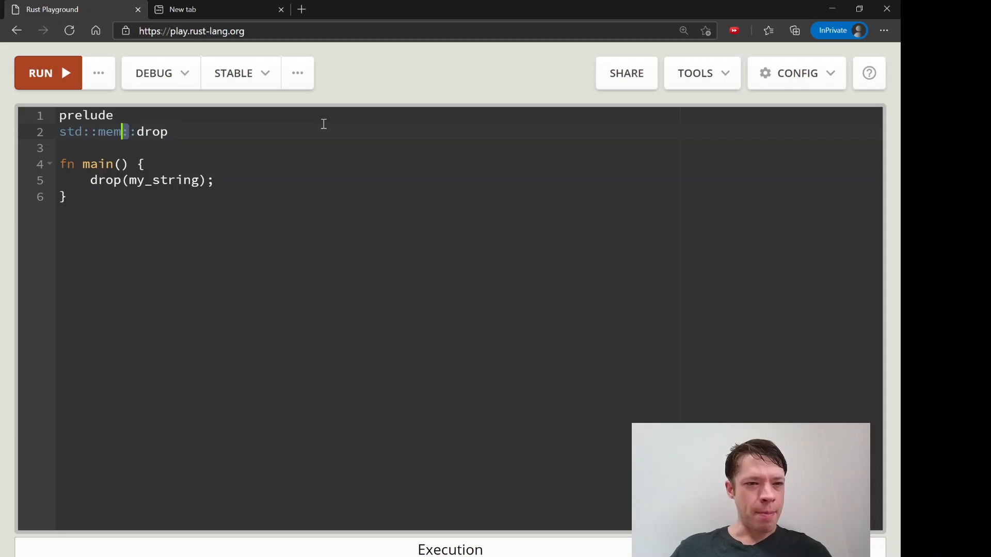
double_click(108, 131)
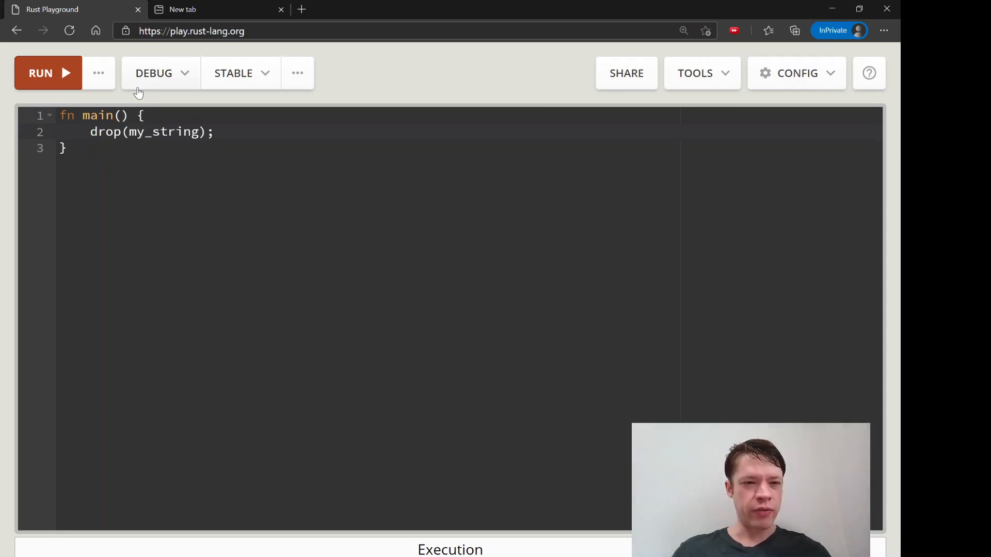
Step: Clear main's body and note Rc and RefCells above main
key("Ctrl+a")
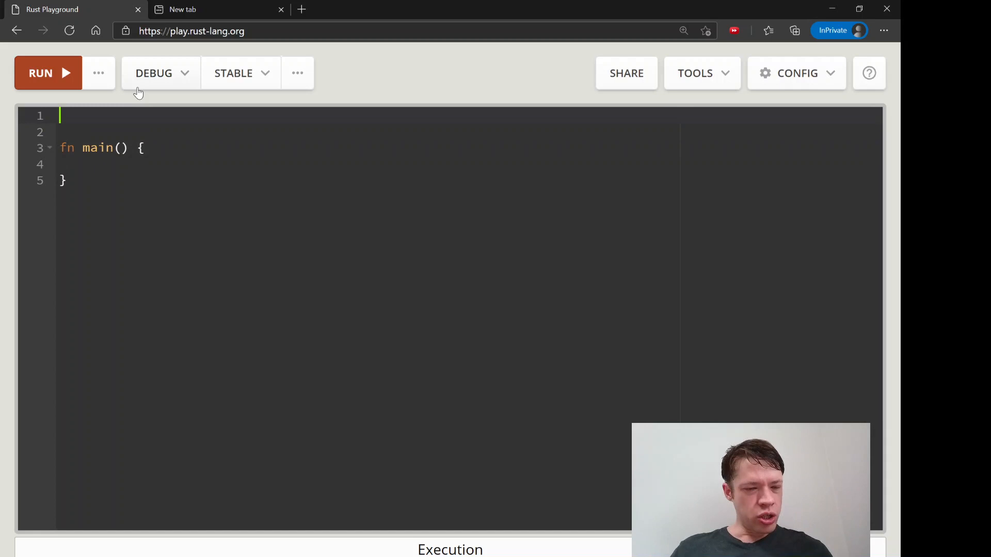
type("Rc")
left_click(368, 132)
type("R")
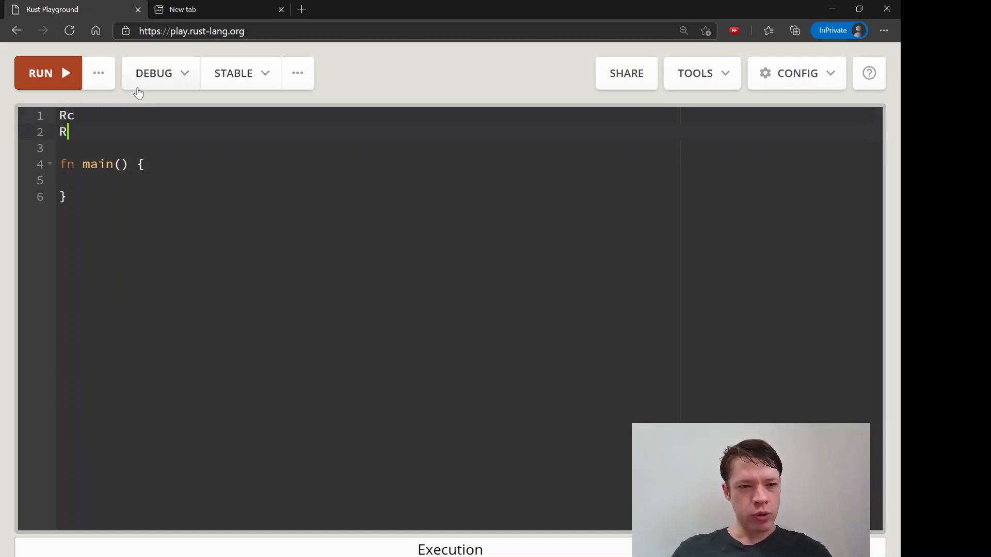
type("efCells")
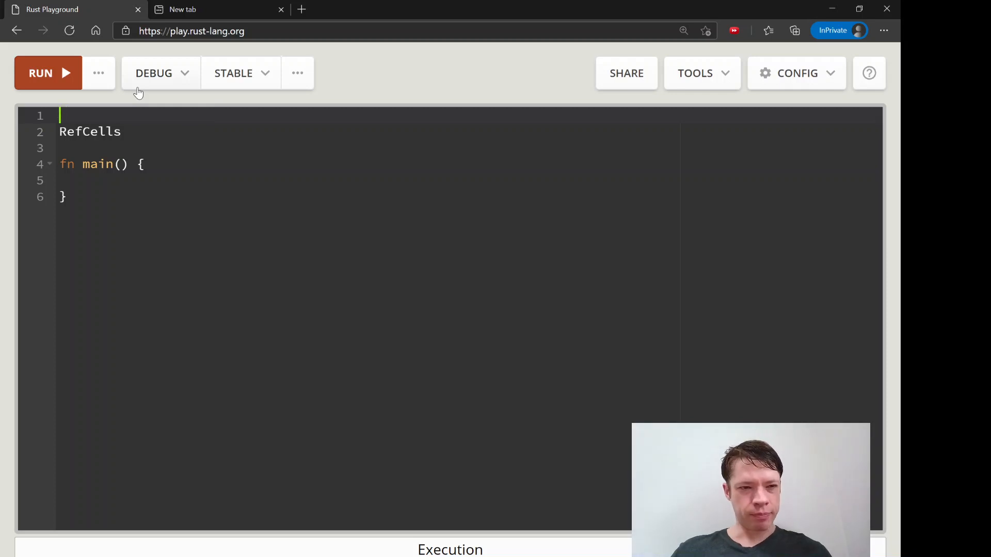
Step: Write use std::rc::Rc; and use std::cell::RefCell; at the top of the program
type("use std::rc")
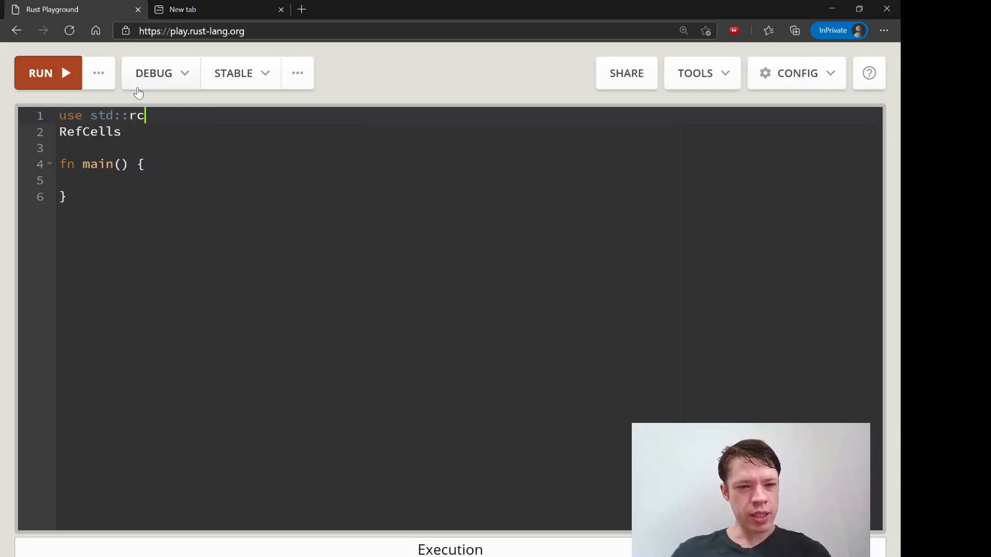
type("::Rc;")
left_click(469, 131)
type("use std::")
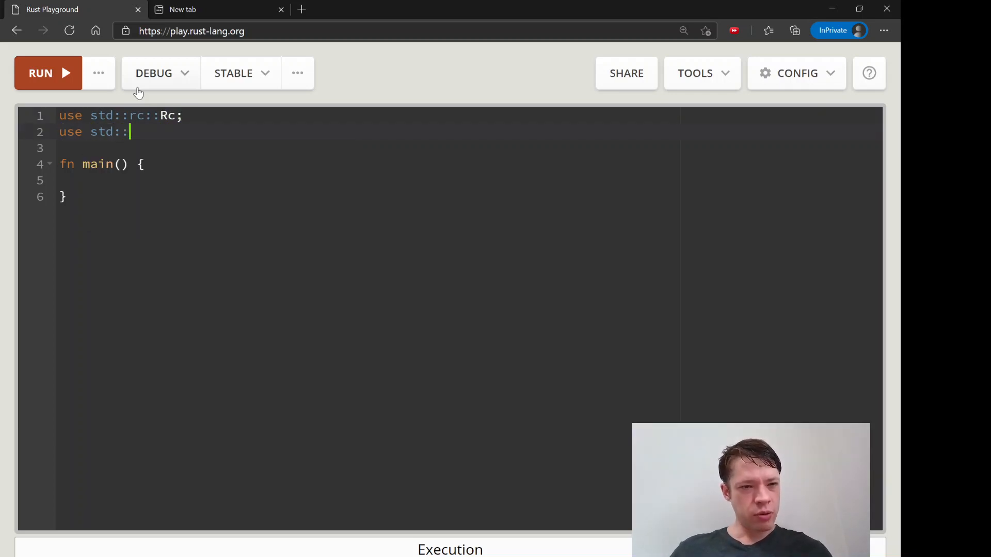
type("cell::")
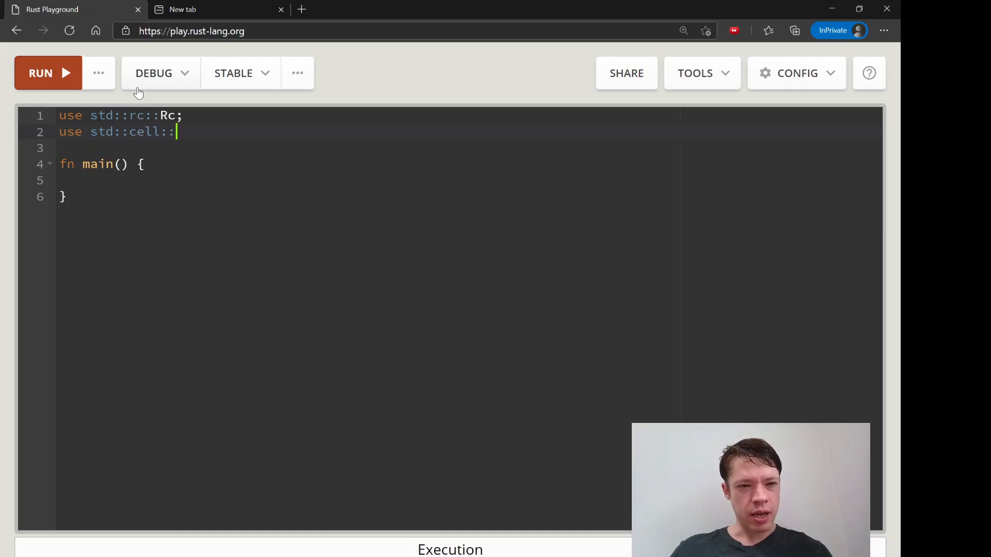
type("RefCell;")
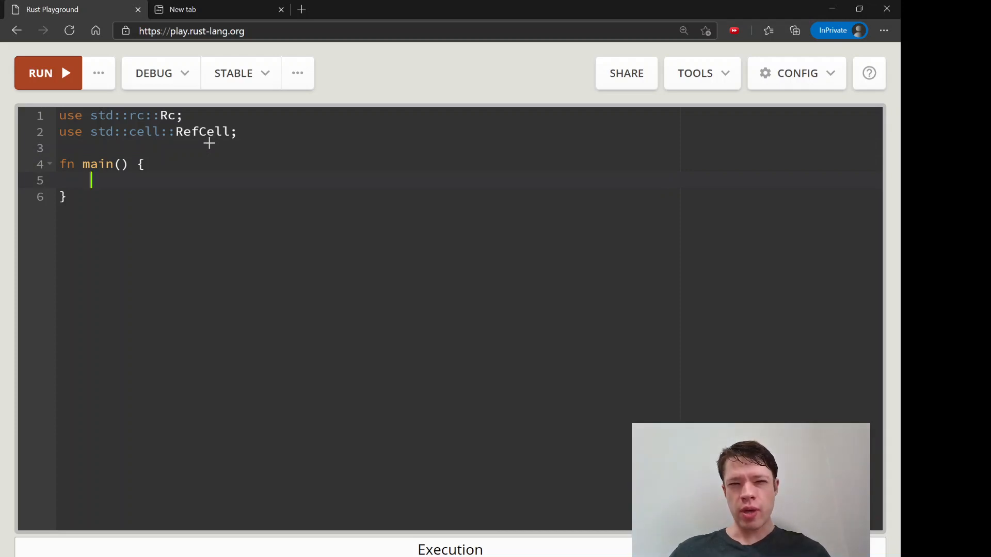
Step: Start let my_string = in main, trying RefCell<String> and Rc as its value
type("lem")
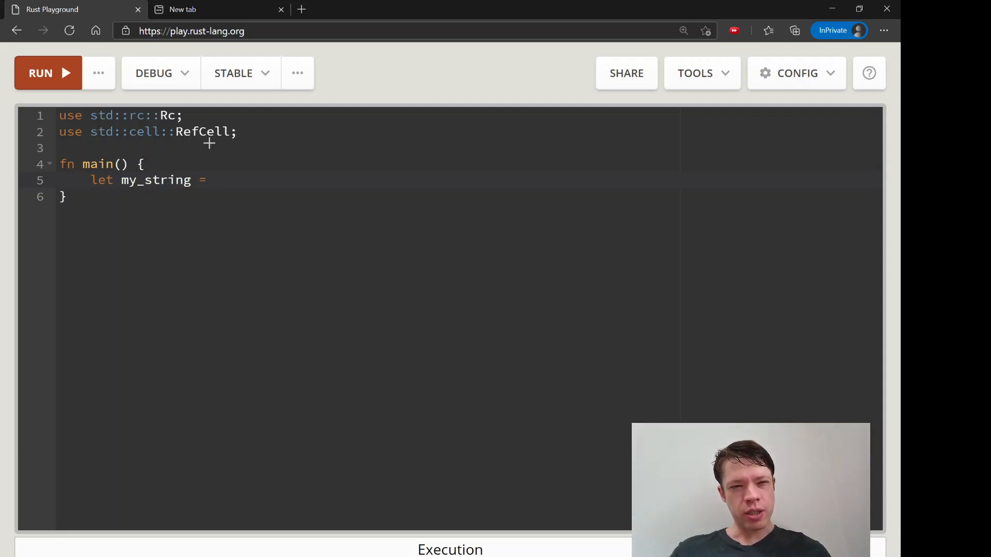
type("String")
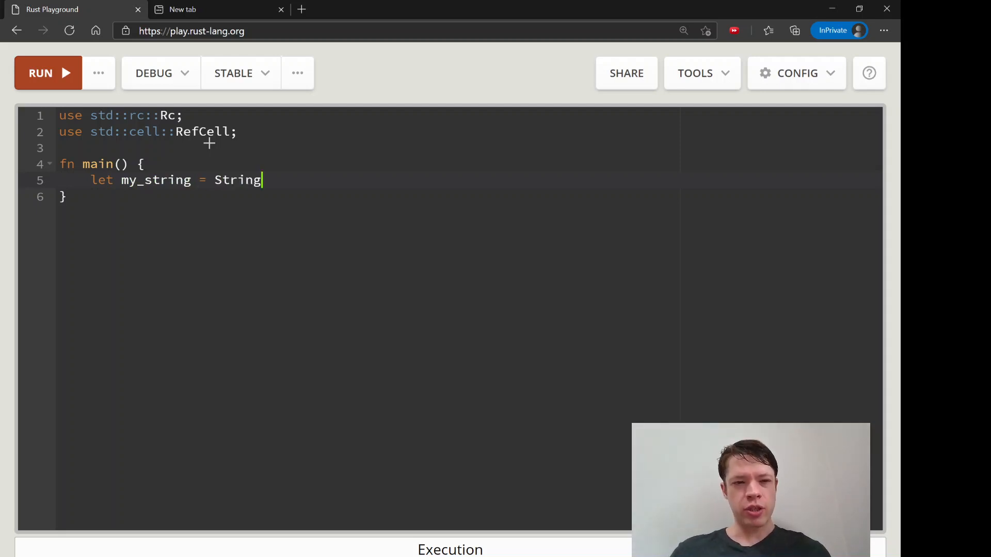
type("R")
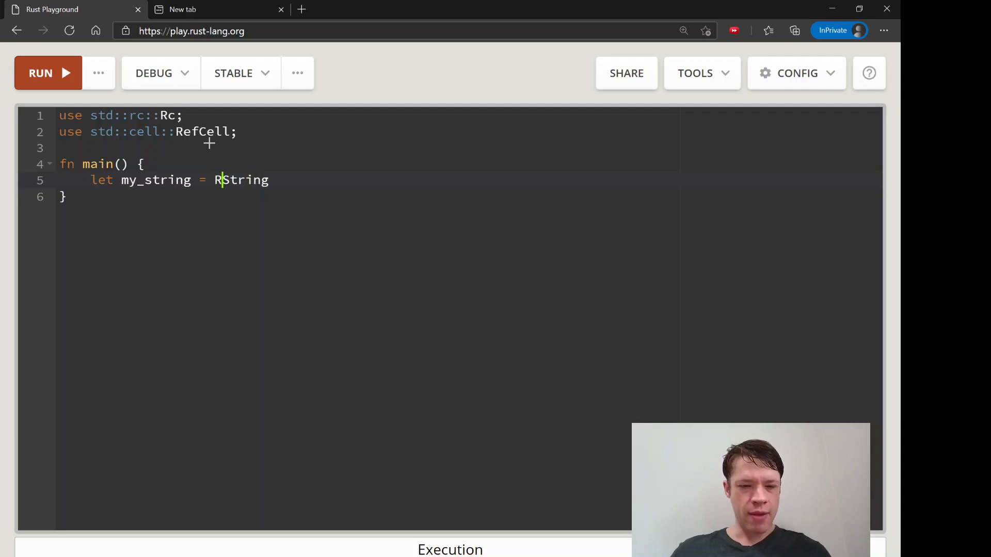
type("efCel")
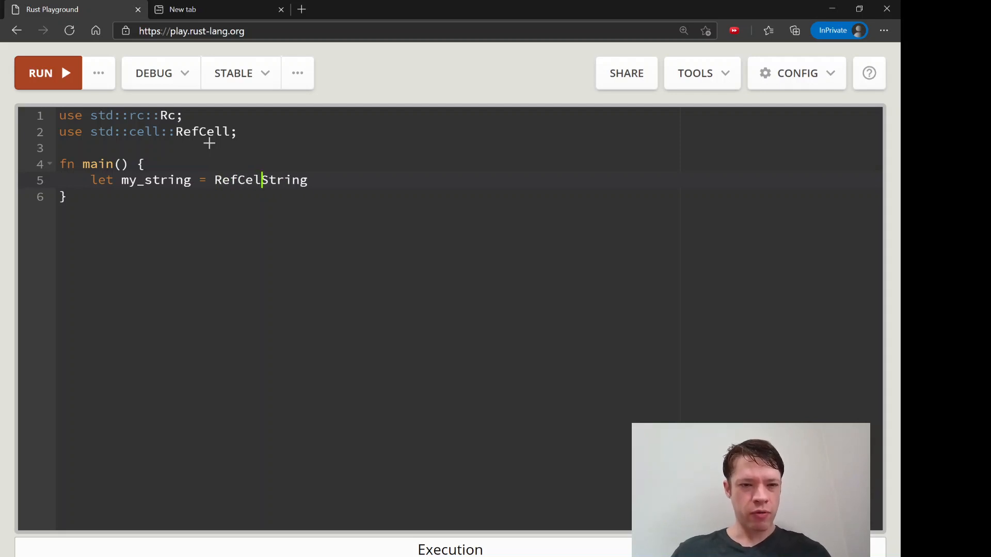
type("<String")
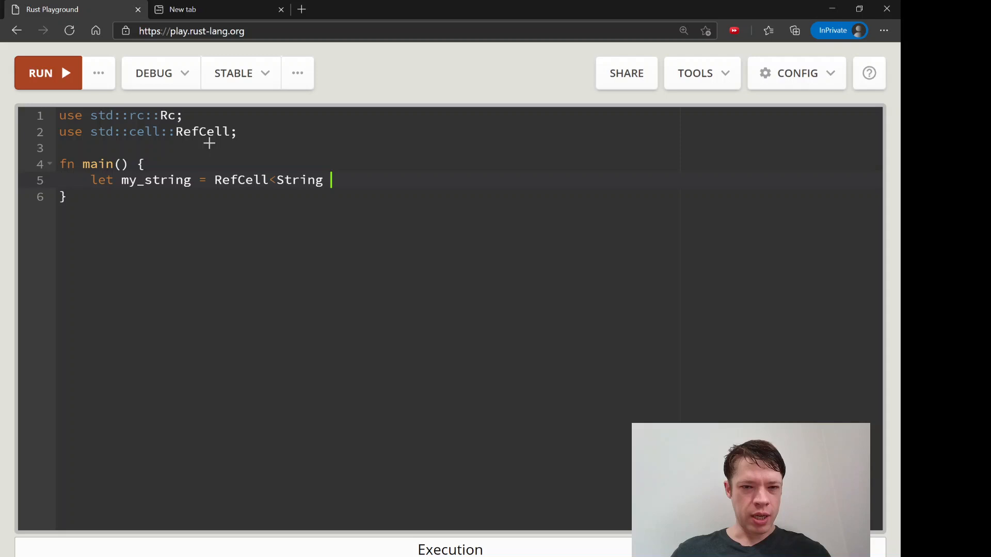
type(">")
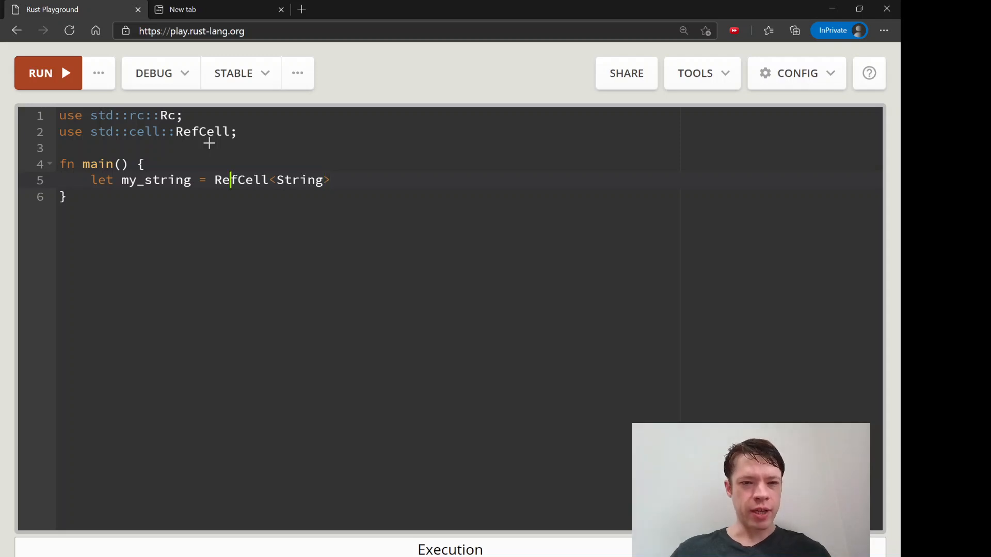
type("Rc")
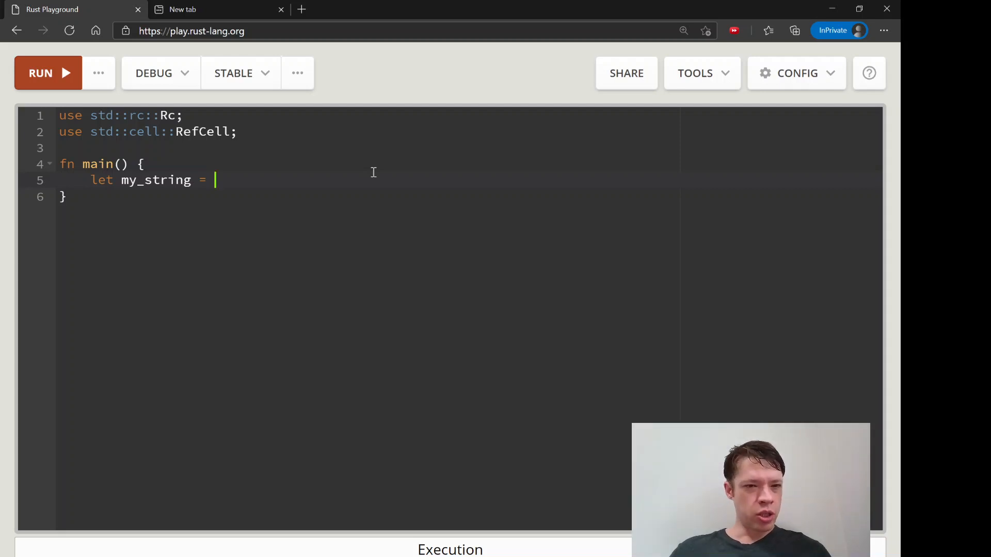
Step: Assign my_string Rc::new(RefCell::new(String::new(...))); and split the declaration across lines
type("Rc::n")
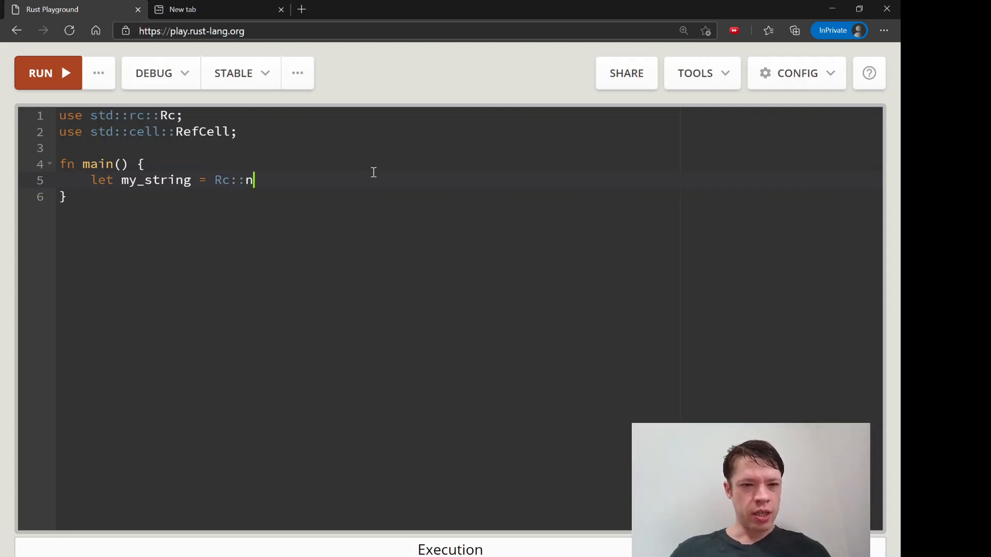
type("ew(RefC")
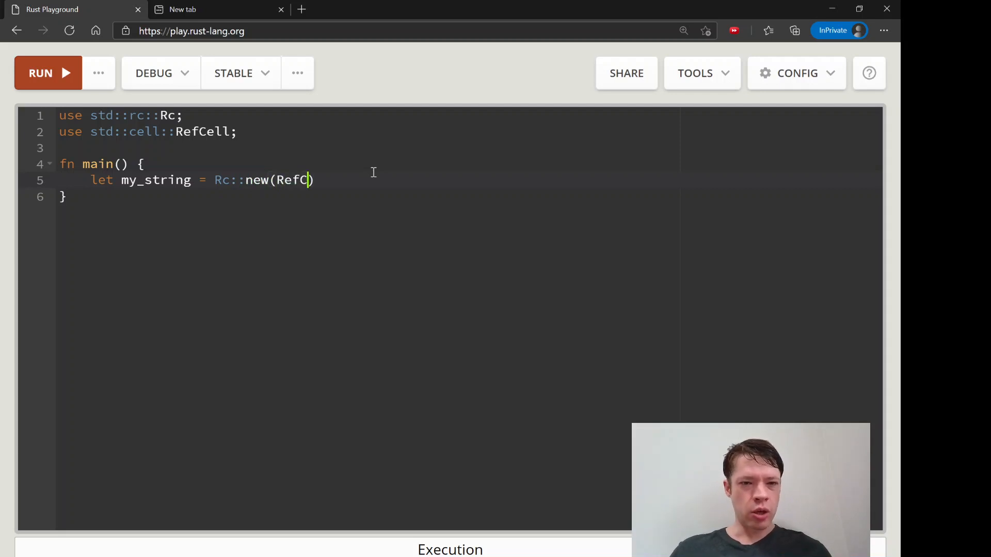
type("ell::new(St")
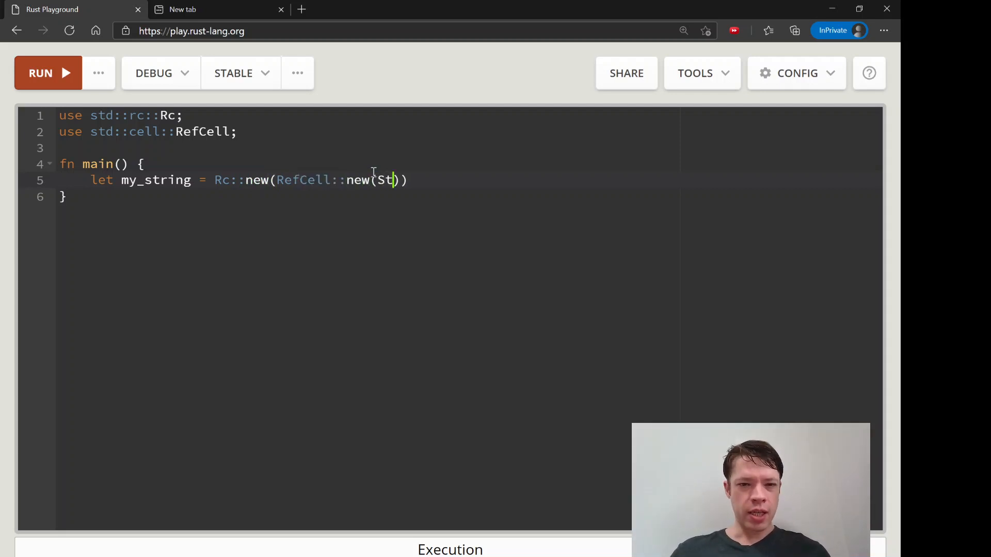
type("ring::new(\"I am a String")
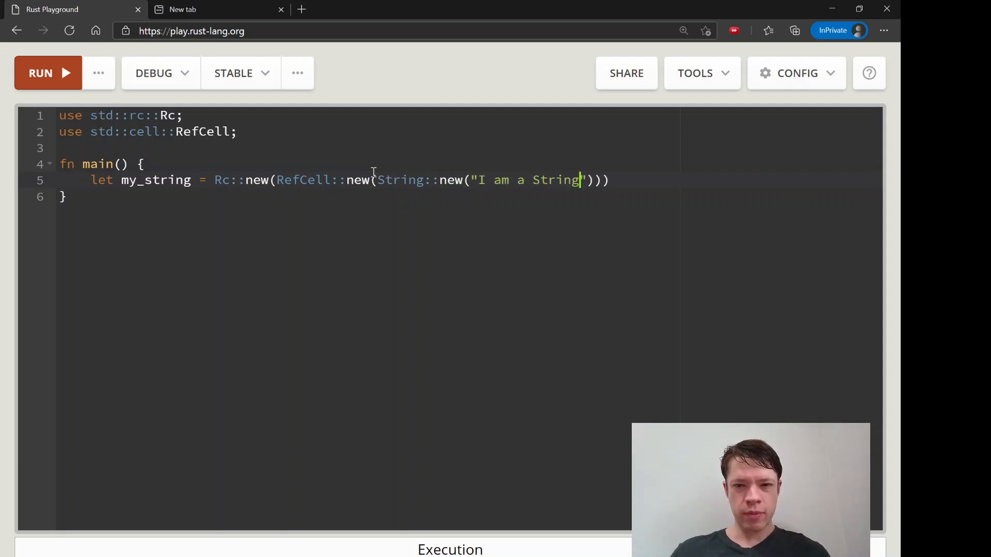
type(";")
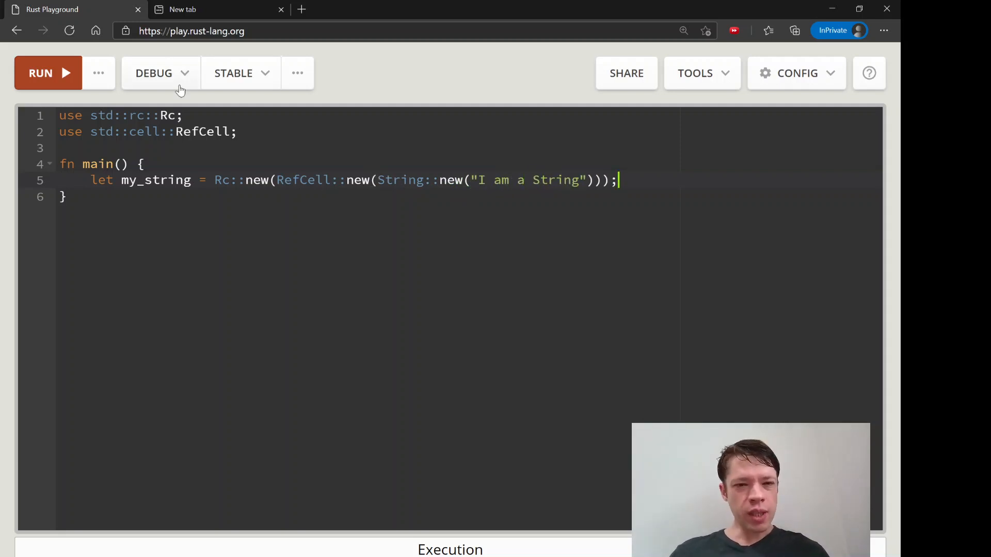
key("Enter")
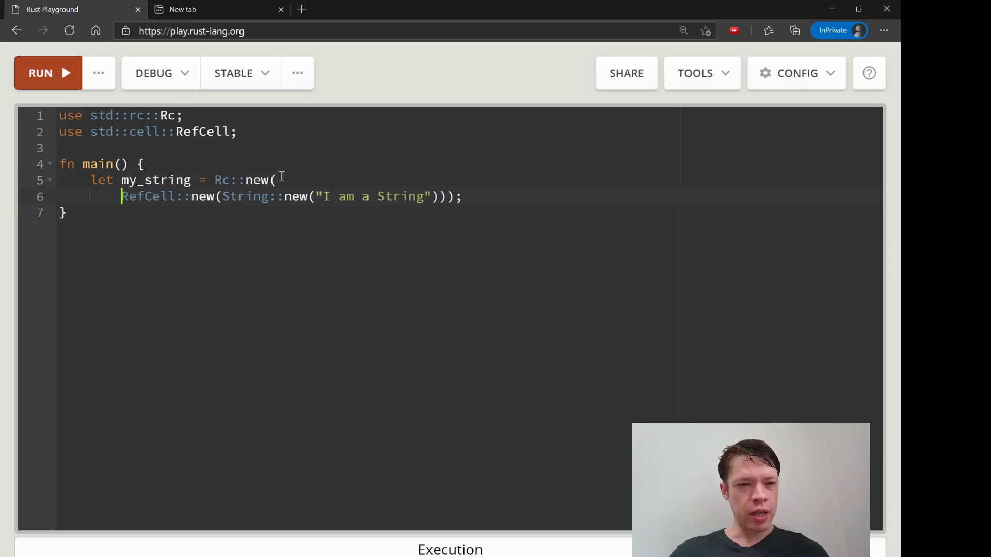
key("Enter")
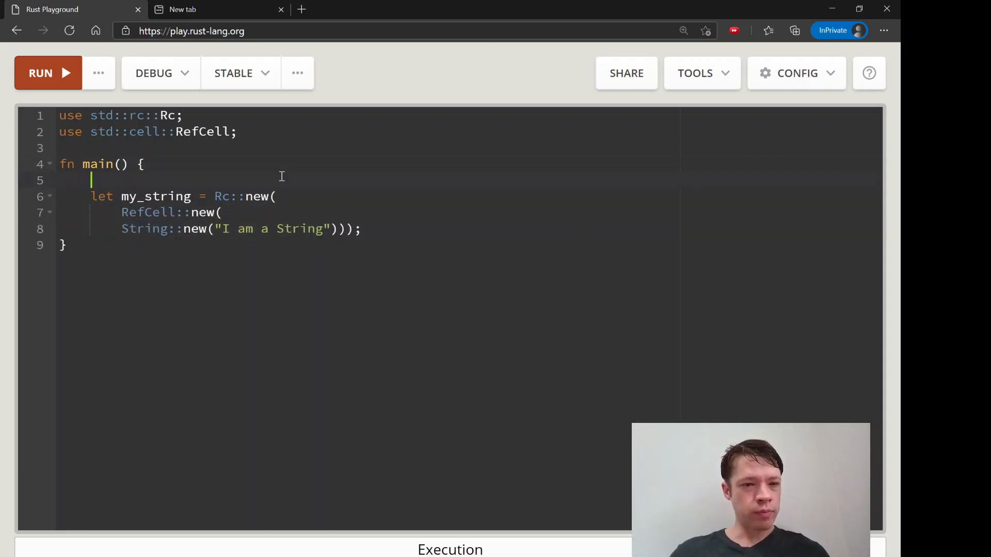
Step: Declare my_string = String::new("I am a String") and wrap my_string inside the Rc<RefCell> line
type("let my_")
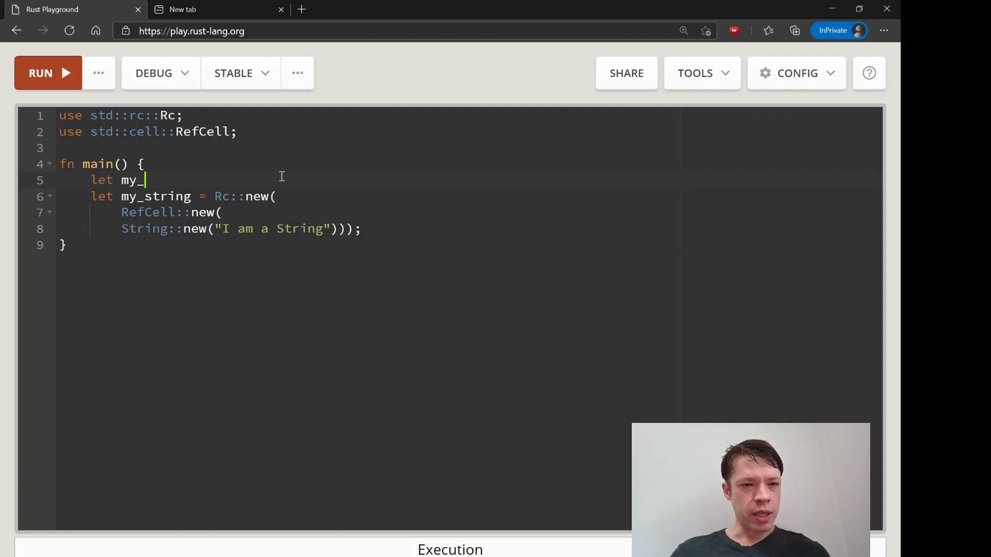
type("string = St")
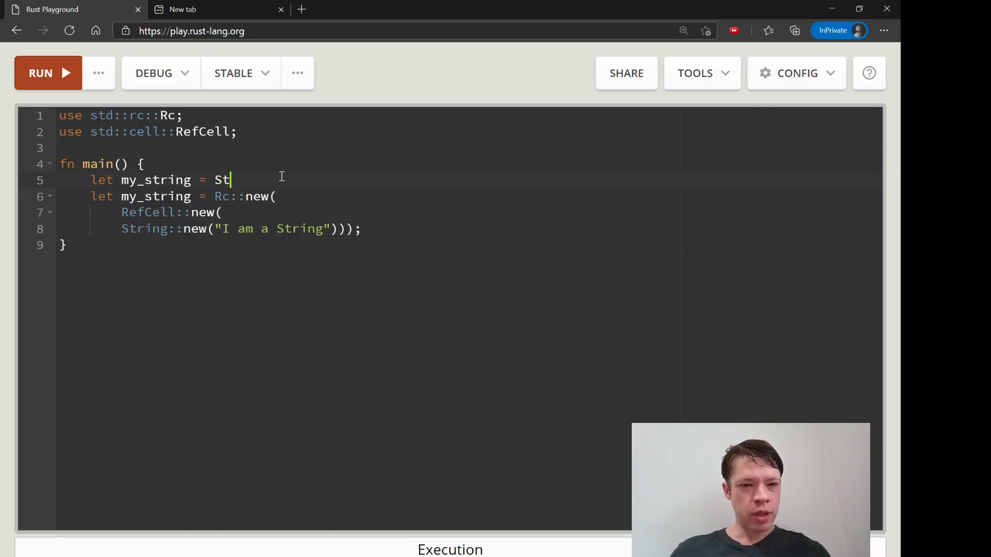
type("ring::new")
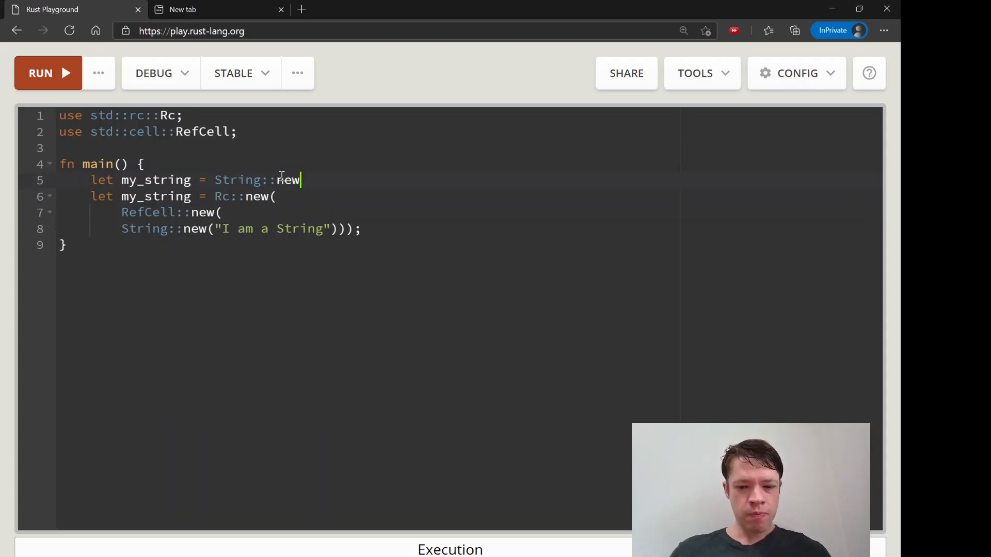
type("(\"I am\"")
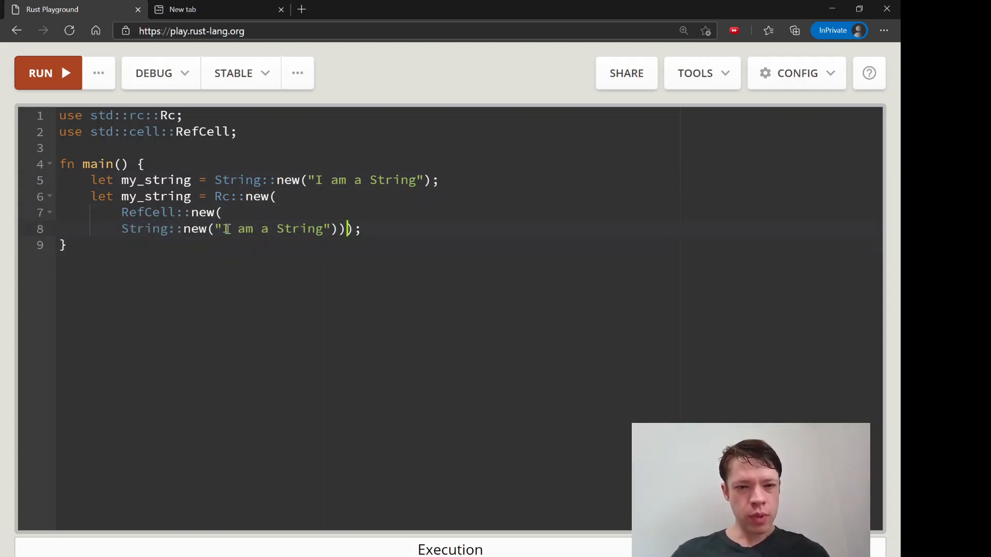
left_click_drag(232, 229, 332, 230)
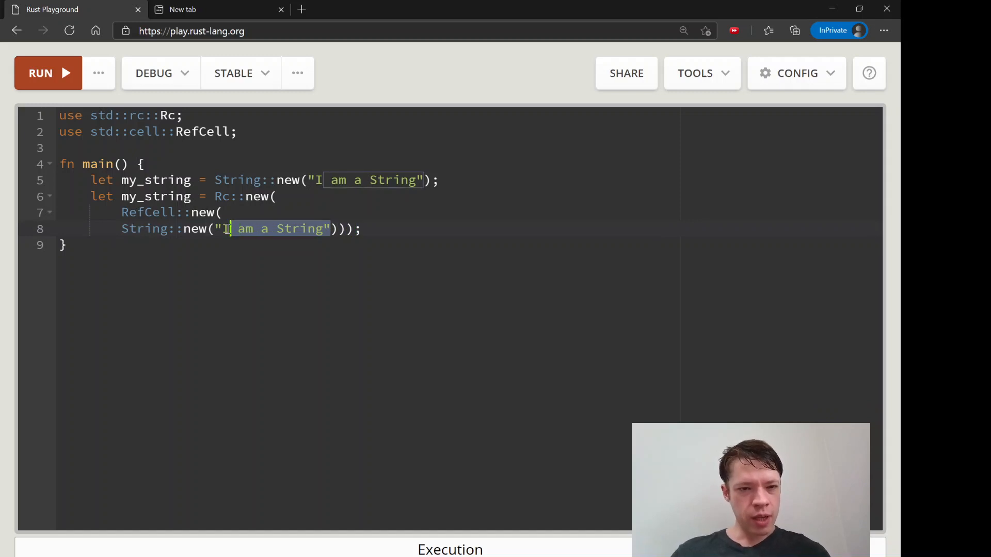
type("my_string)));")
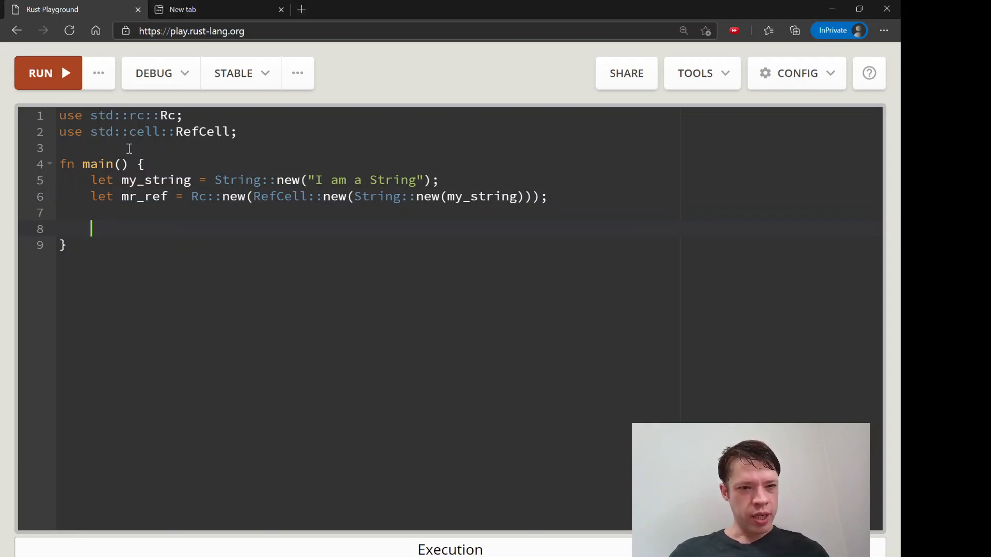
Step: Write the add_bang signature taking input: Rc<RefCell<String>> above main
type("a")
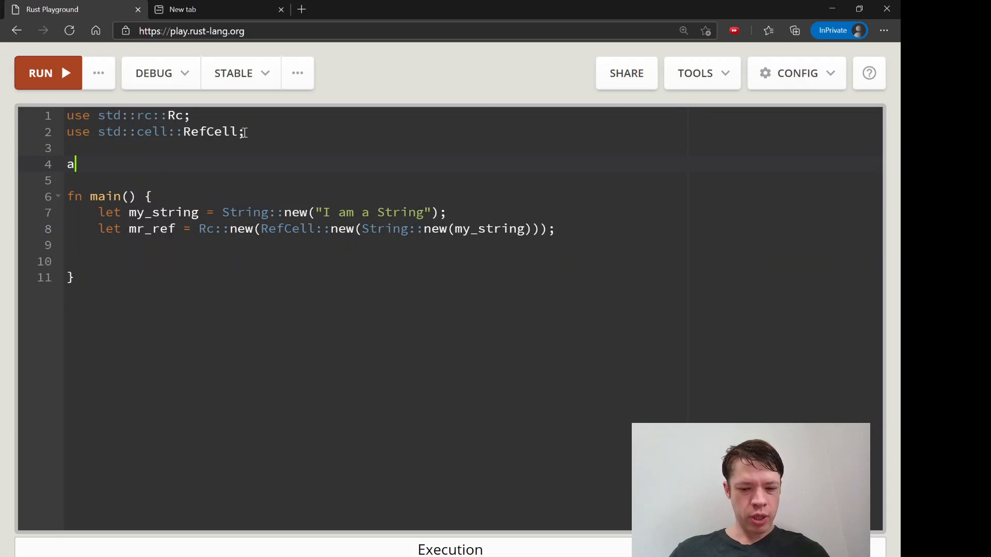
type("dd_")
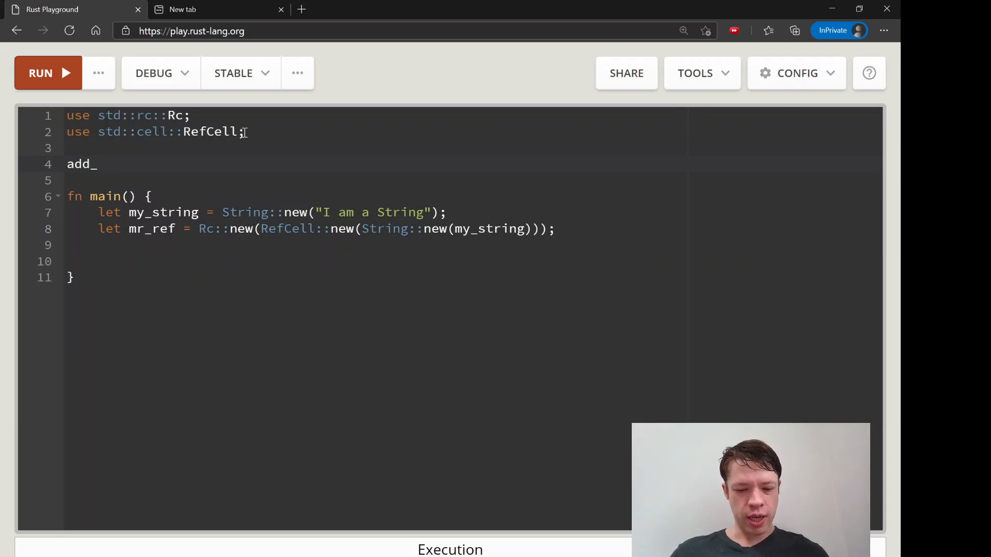
type("bang!")
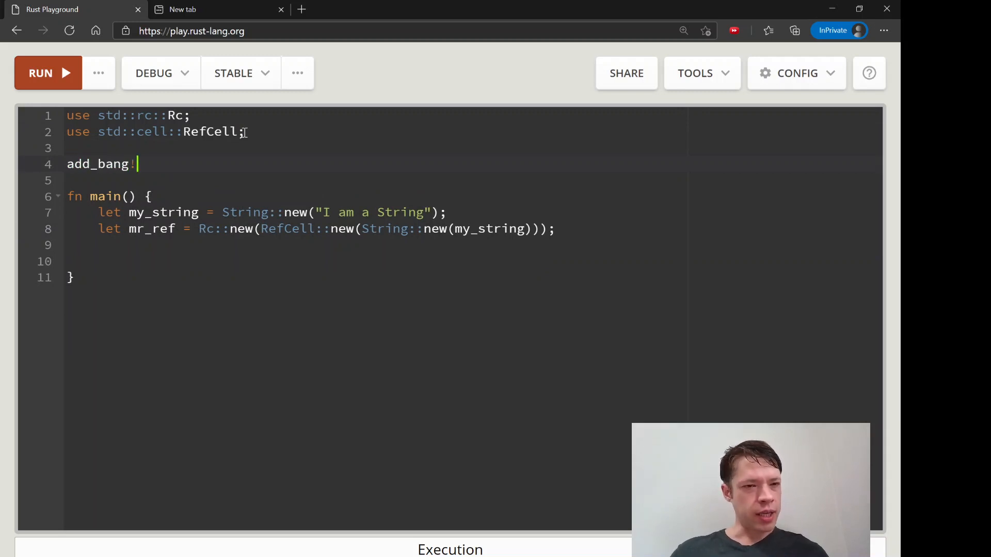
type("(")
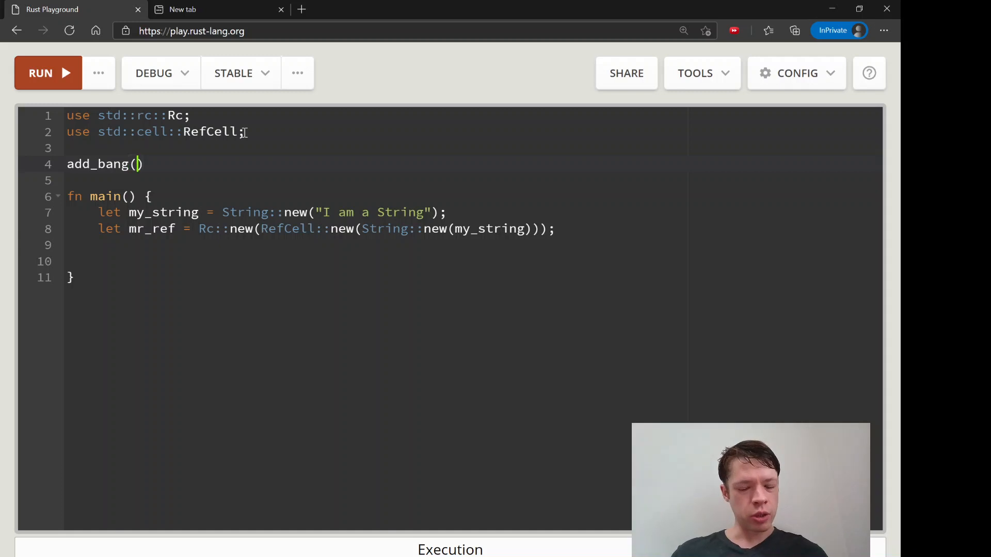
type("R")
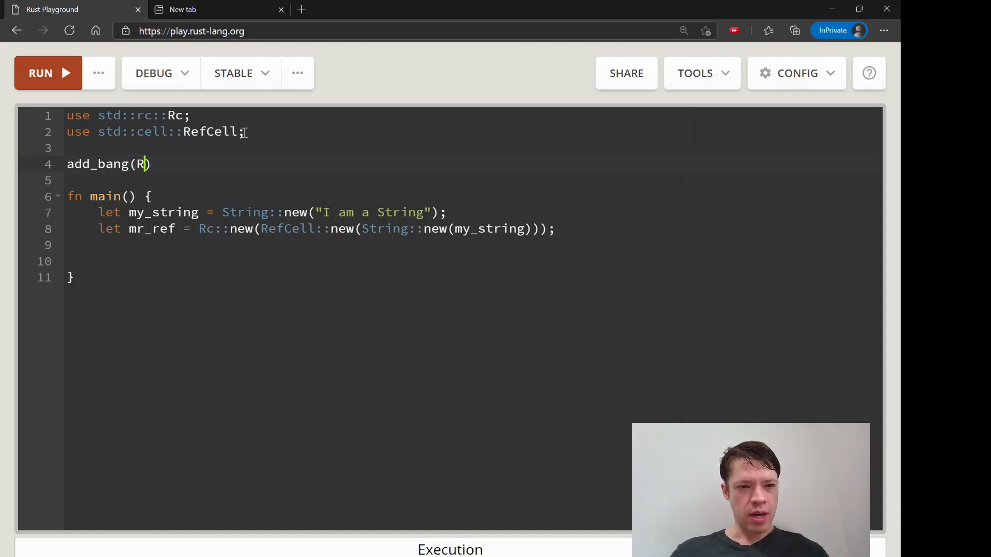
type("input:")
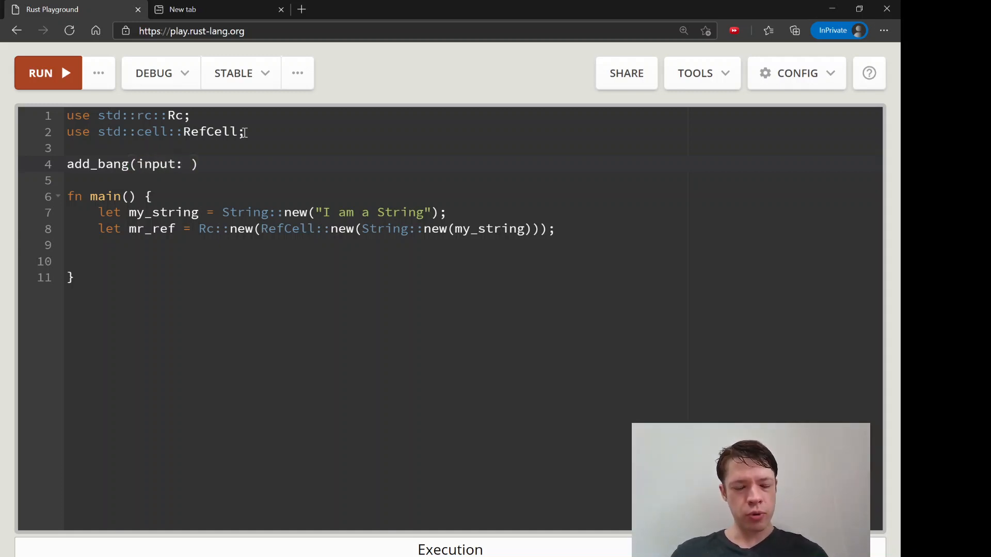
type("Rc<R")
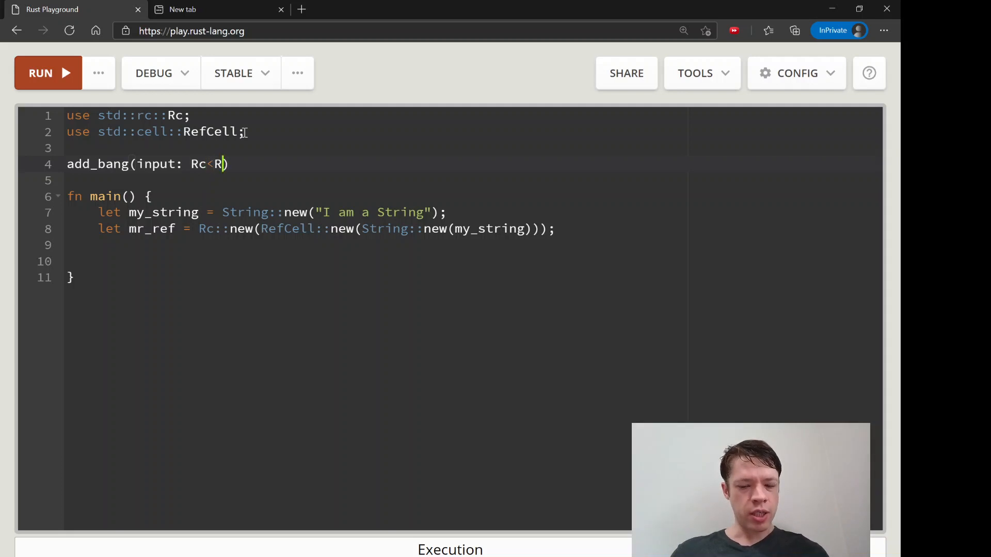
type("efCell<String>>")
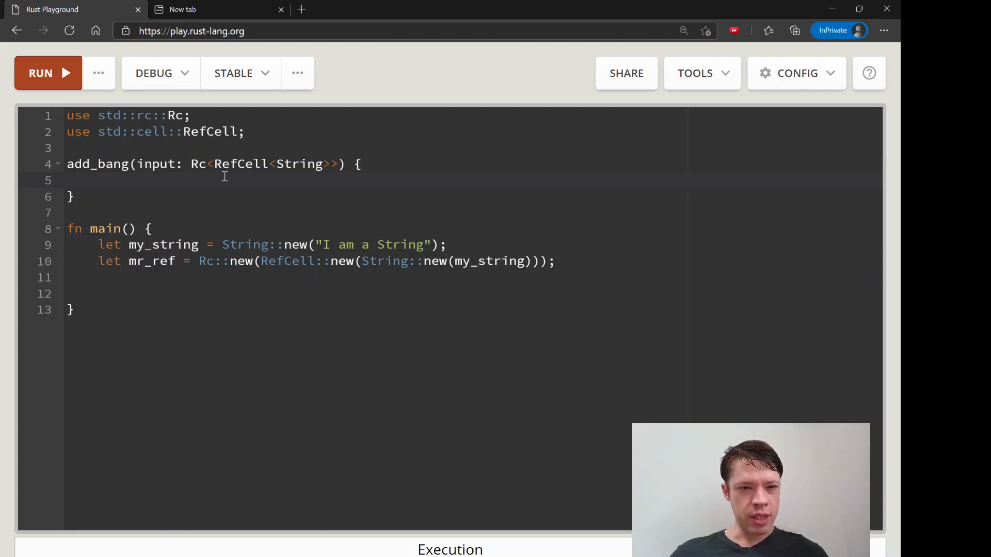
Step: Inside add_bang, let mut my_ref = input.borrow_mut(); then my_ref.push('!');
type("input")
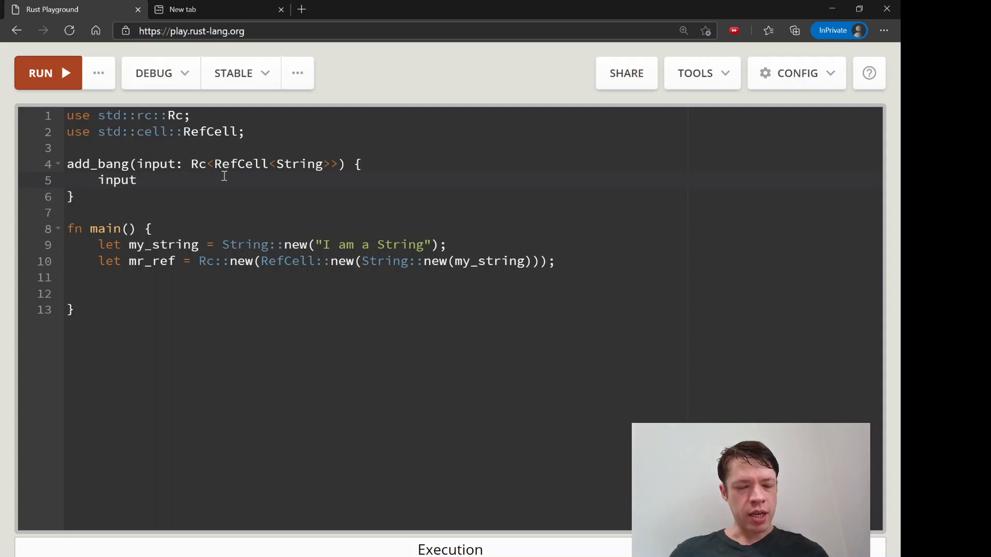
type("let")
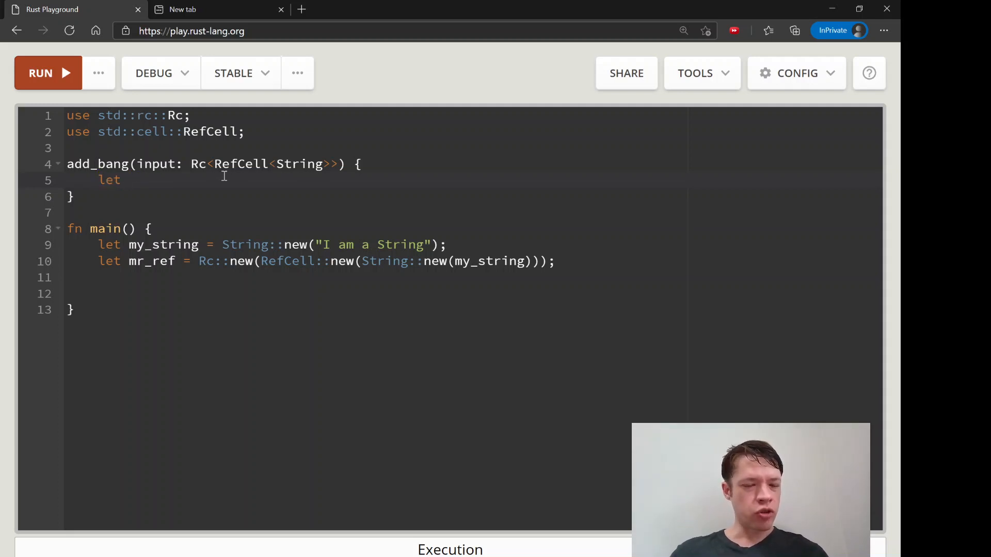
type("my")
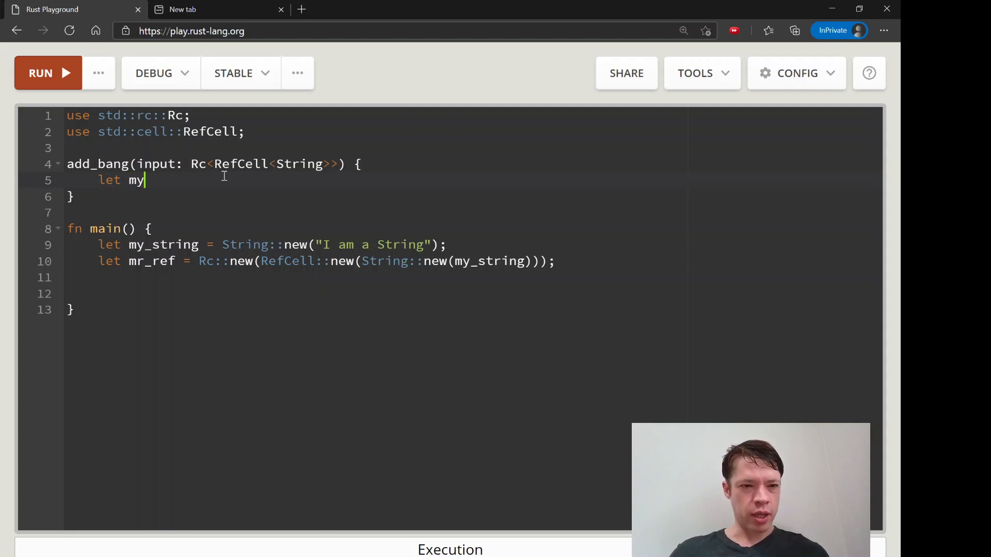
type("_ref =")
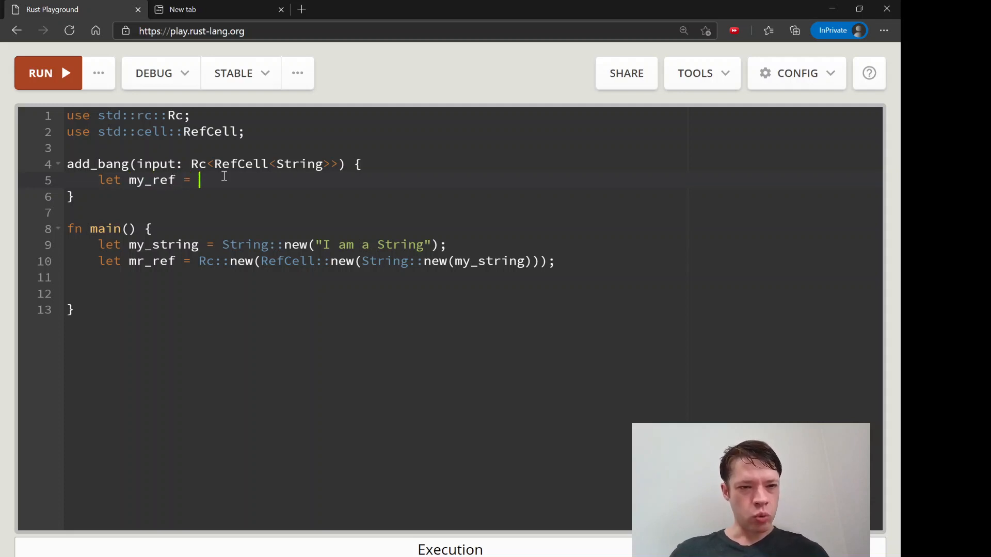
type("input.")
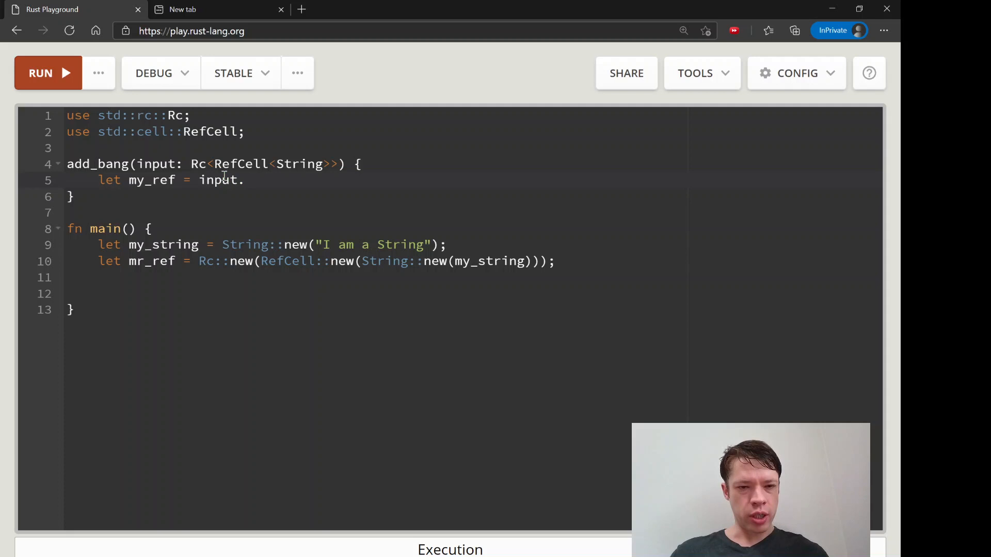
type("borrow_mut();")
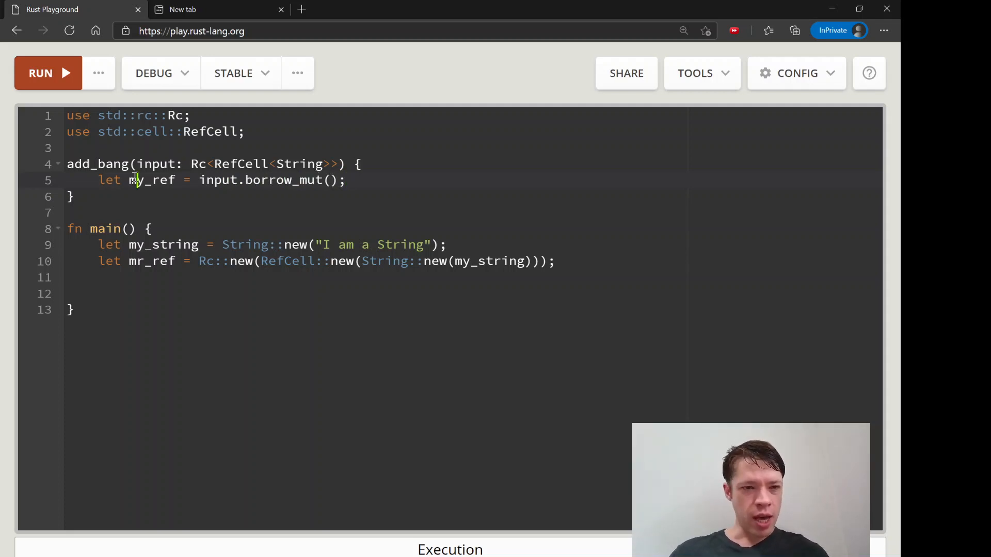
type("mut")
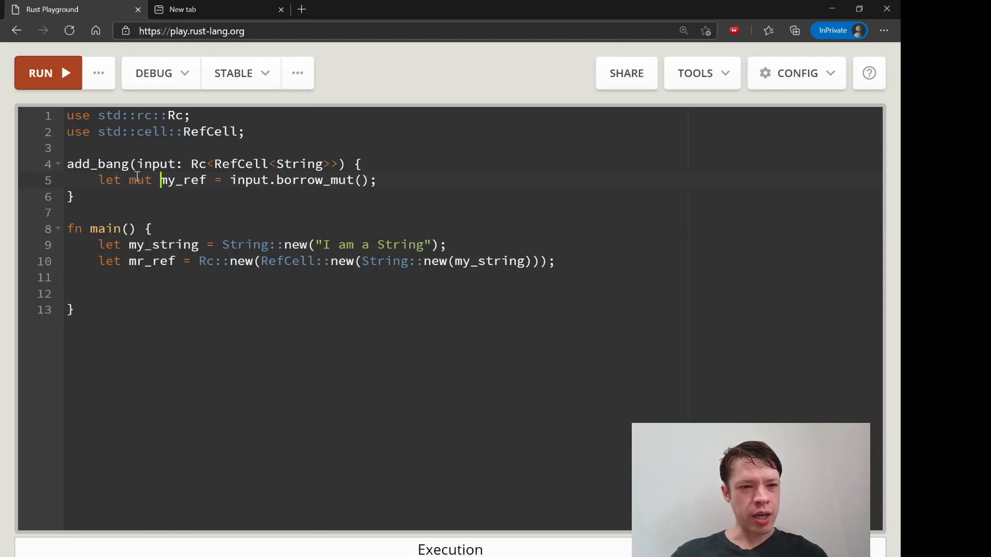
left_click(379, 180)
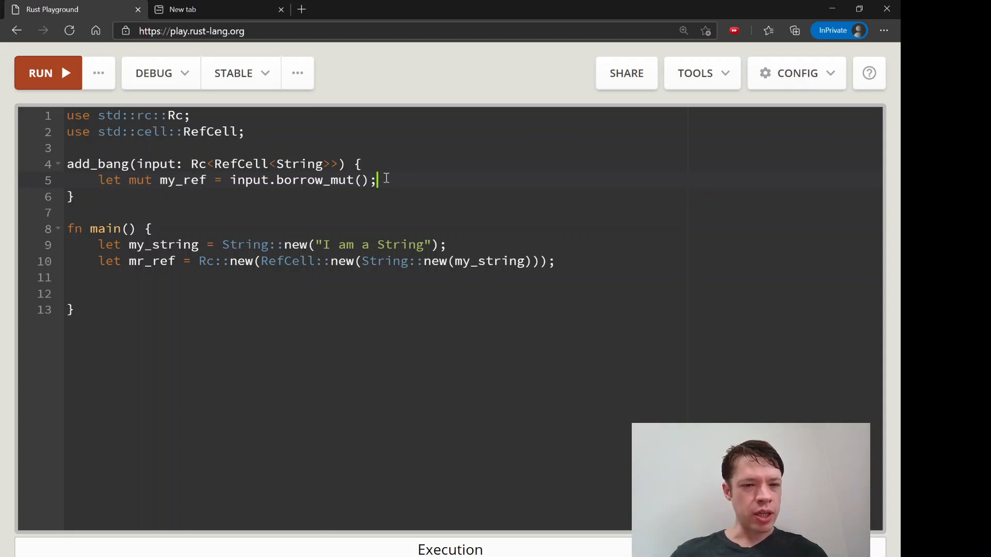
key("enter")
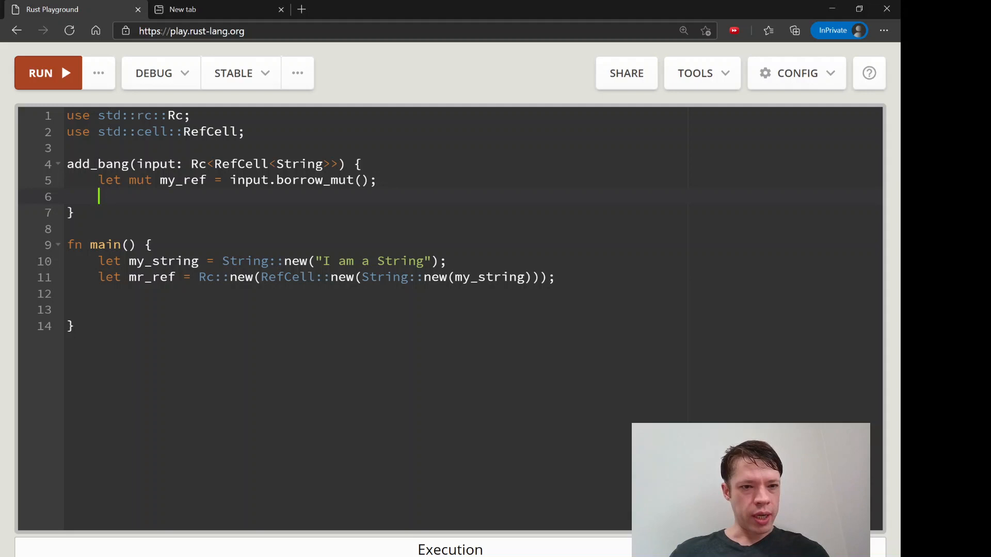
type("my_ref.push('!")
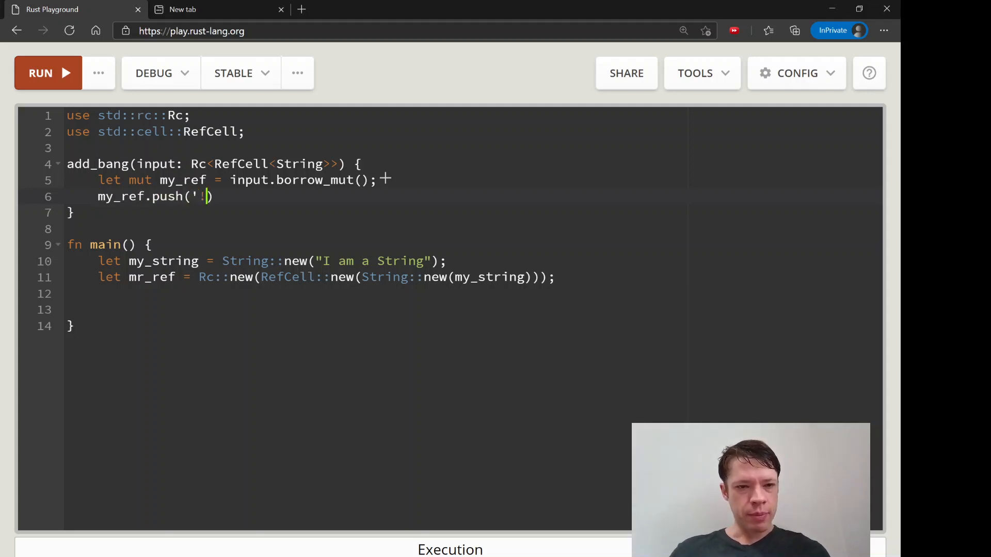
type("');")
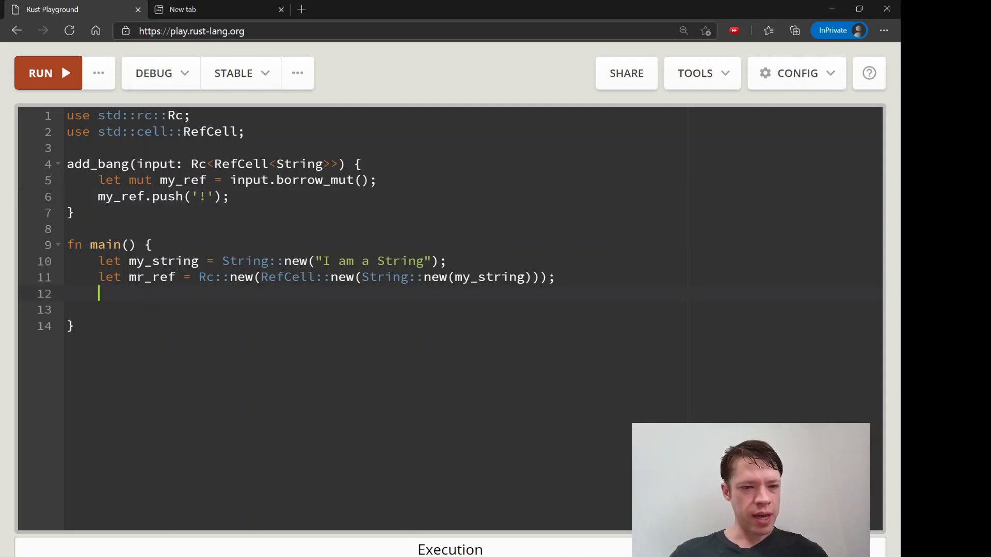
Step: Call add_bang(Rc::clone(&mr_ref)); in main
type("add")
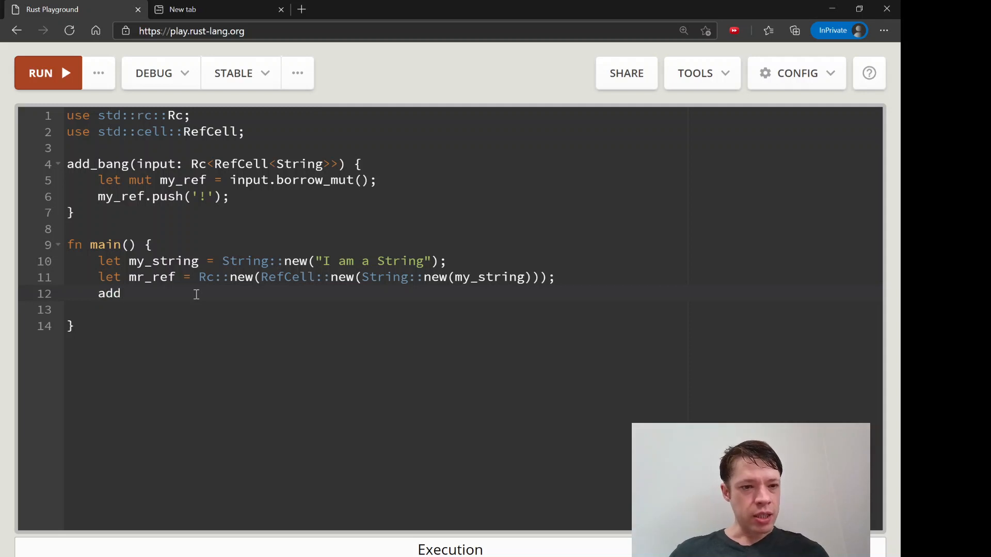
type("_bang()")
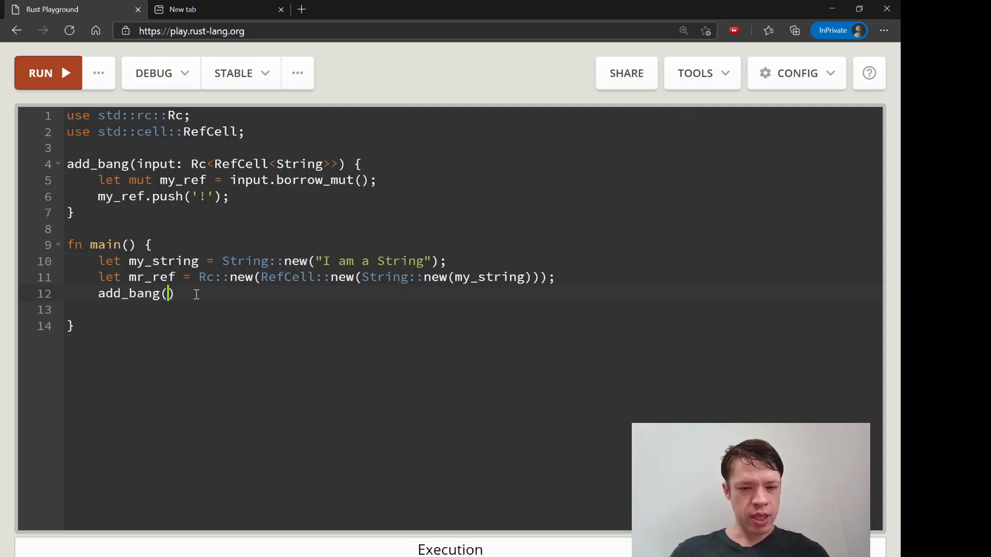
type("Rc")
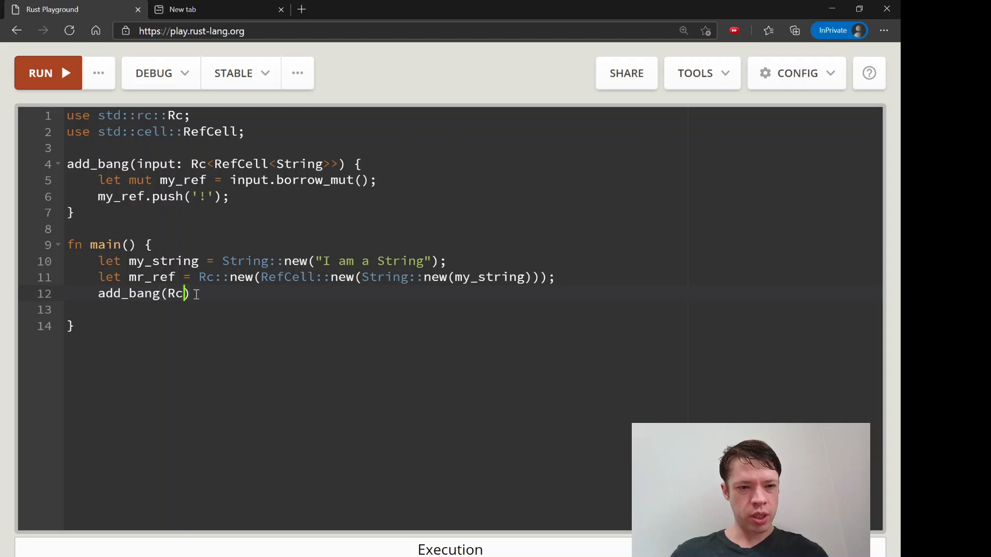
type("::clone()")
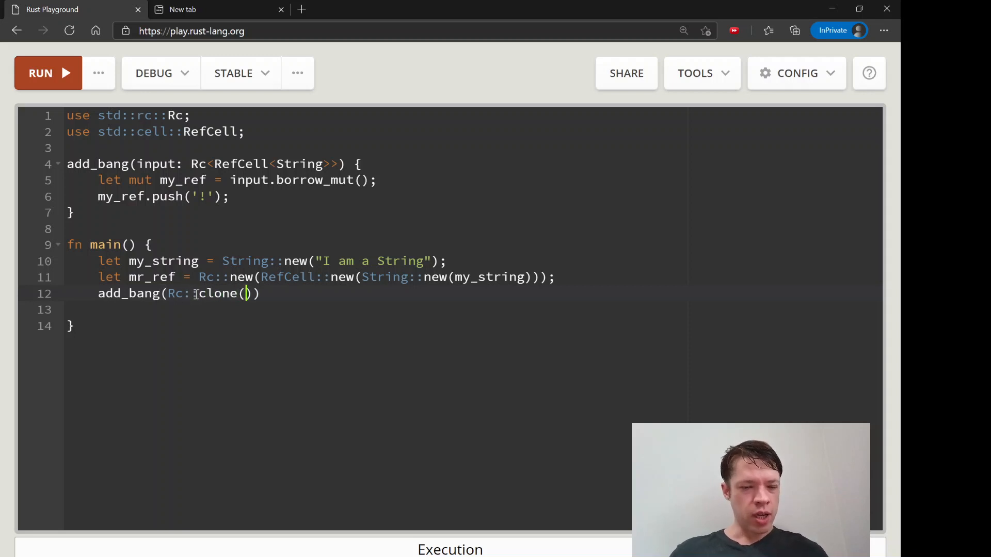
type("&")
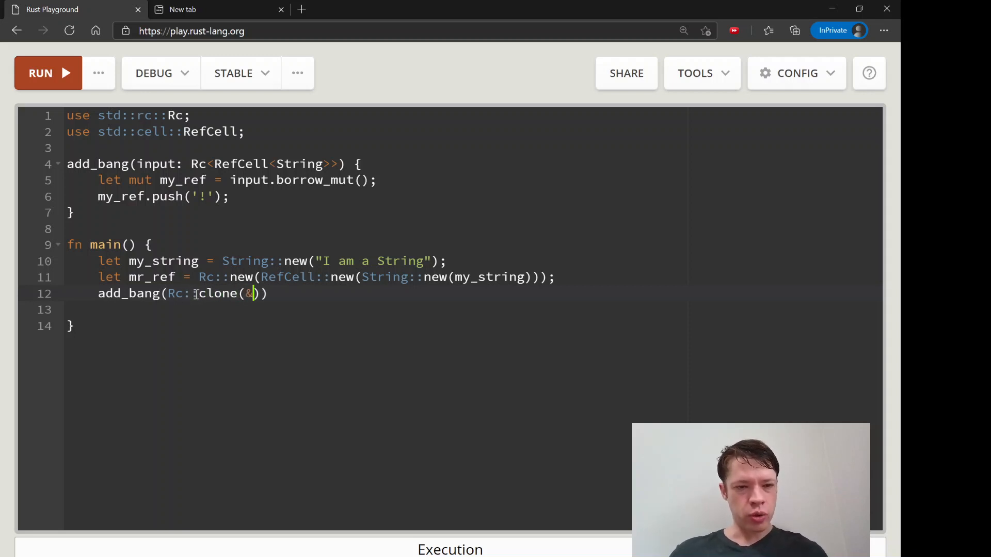
type("mr_ref")
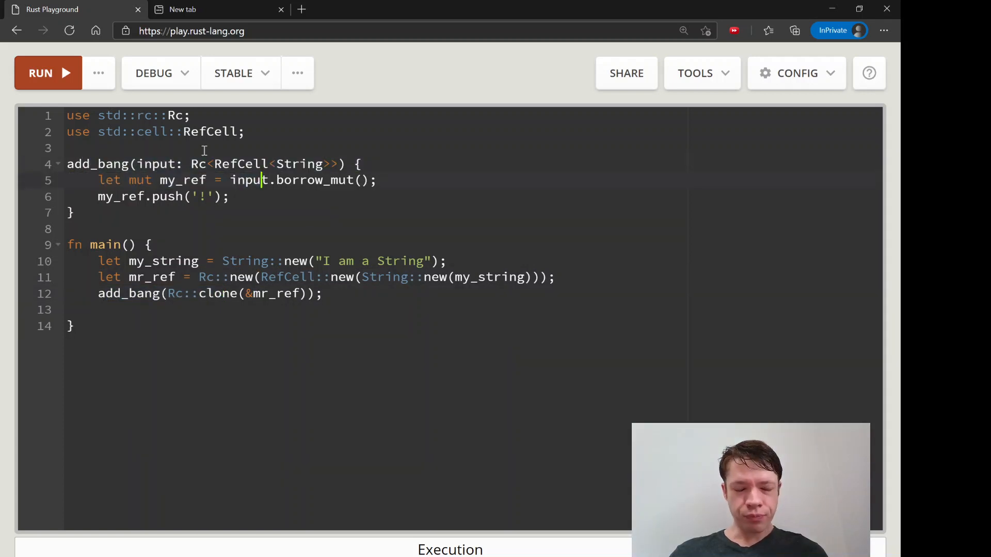
Step: Add println!("{:?}", mr_ref); after the call and run the program
left_click_drag(131, 179, 259, 179)
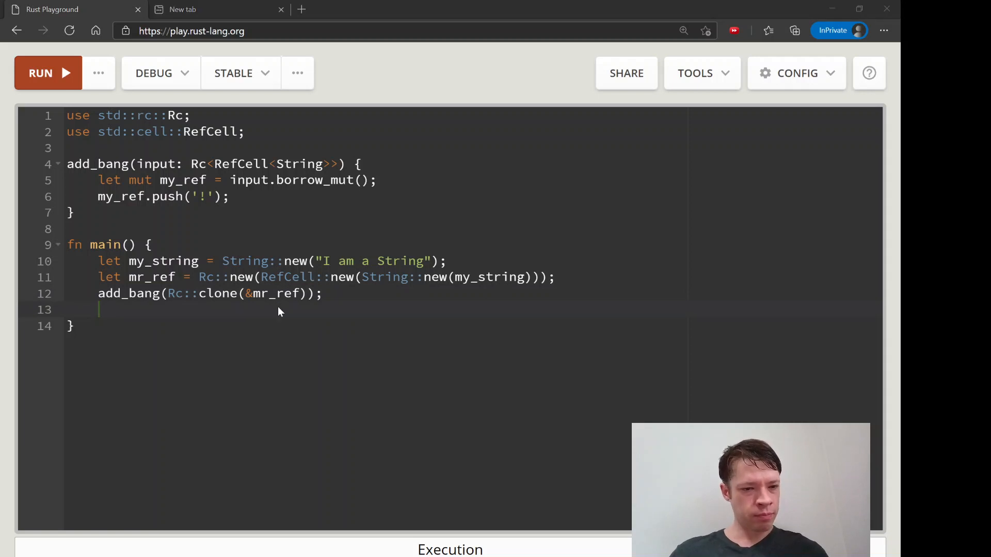
type("println!(\"\")")
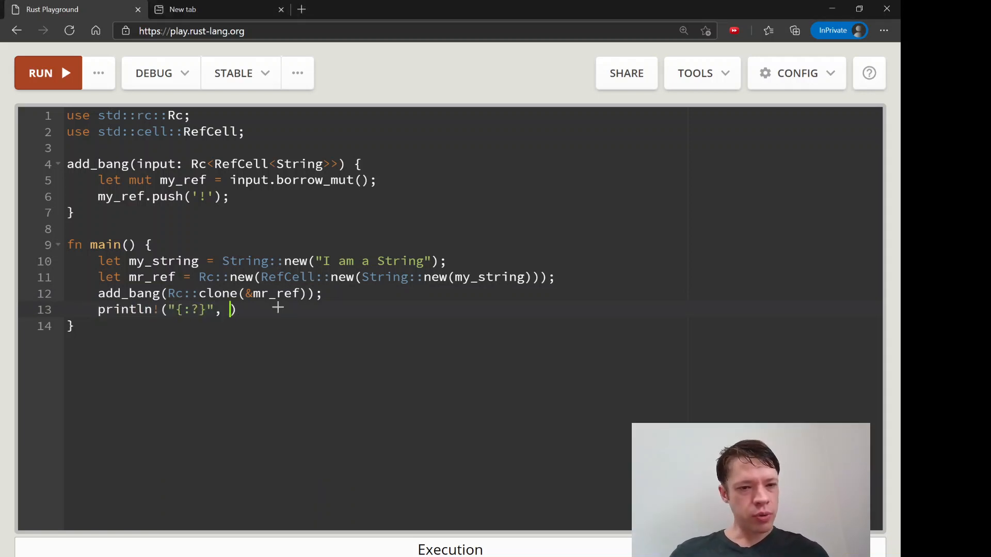
type("mr_ref")
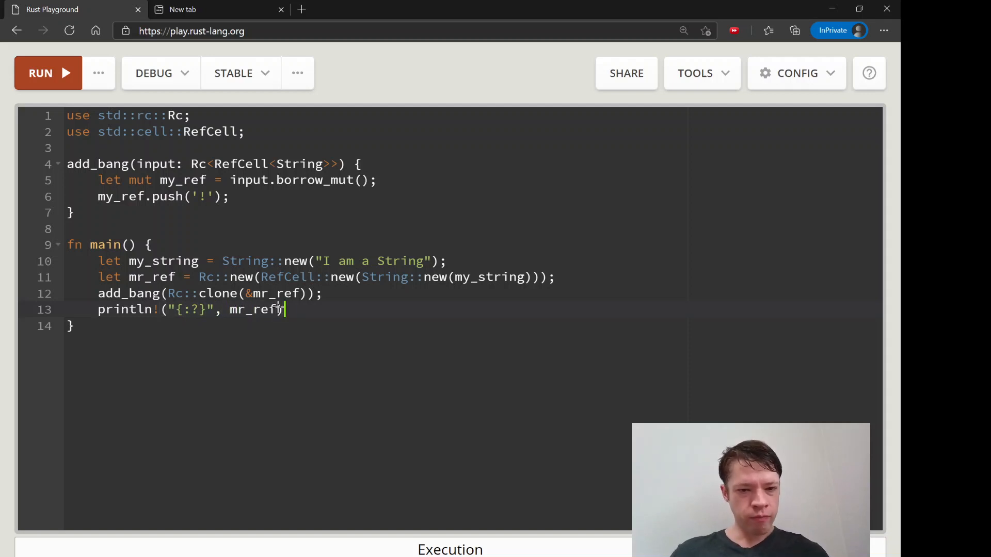
left_click(47, 73)
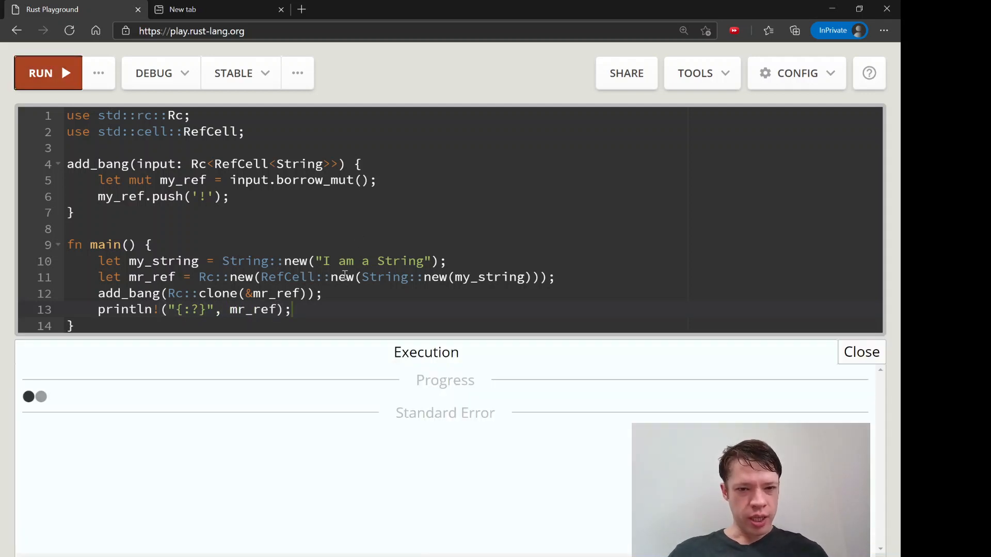
Step: Add the missing fn before add_bang and build my_string with String::from, rerunning after each fix
left_click(40, 72)
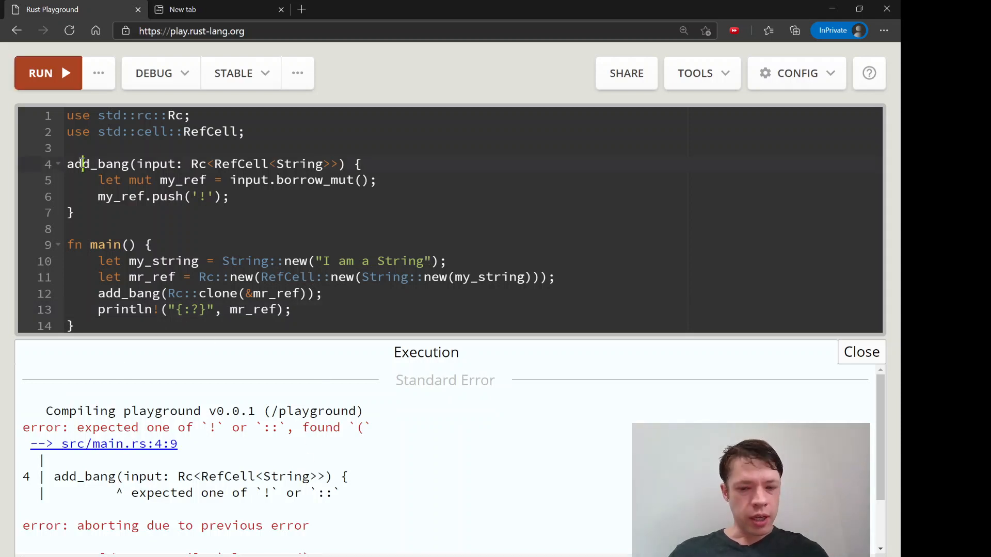
type("fn")
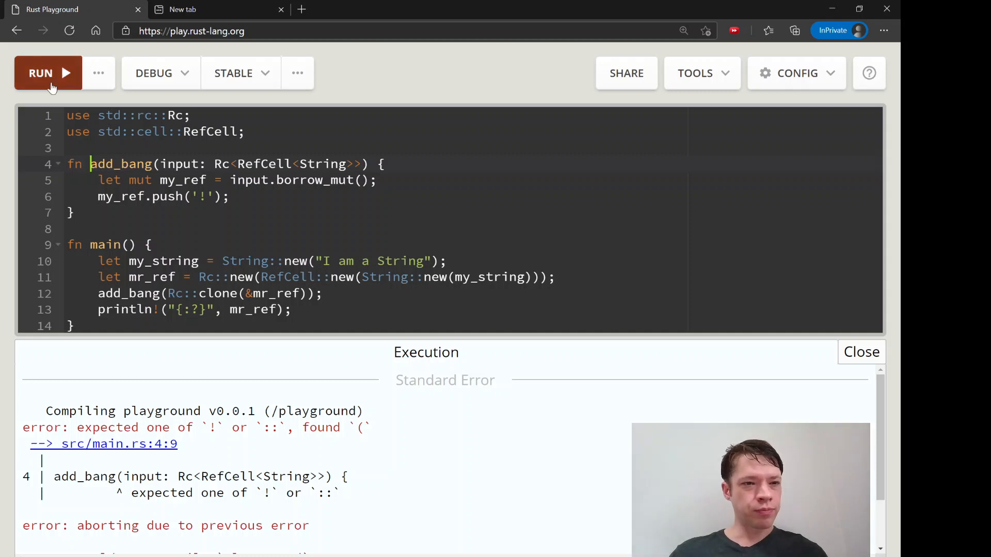
left_click(40, 72)
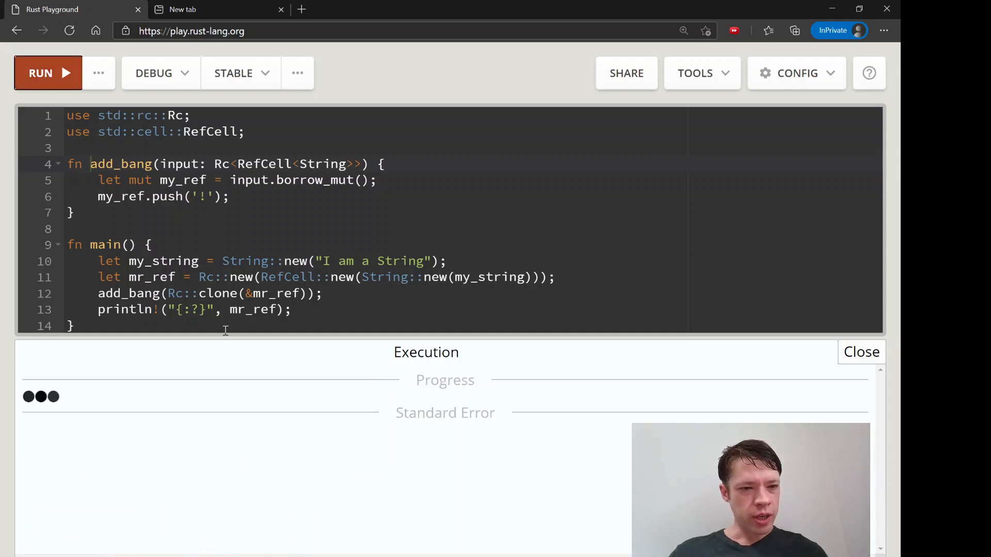
left_click(40, 72)
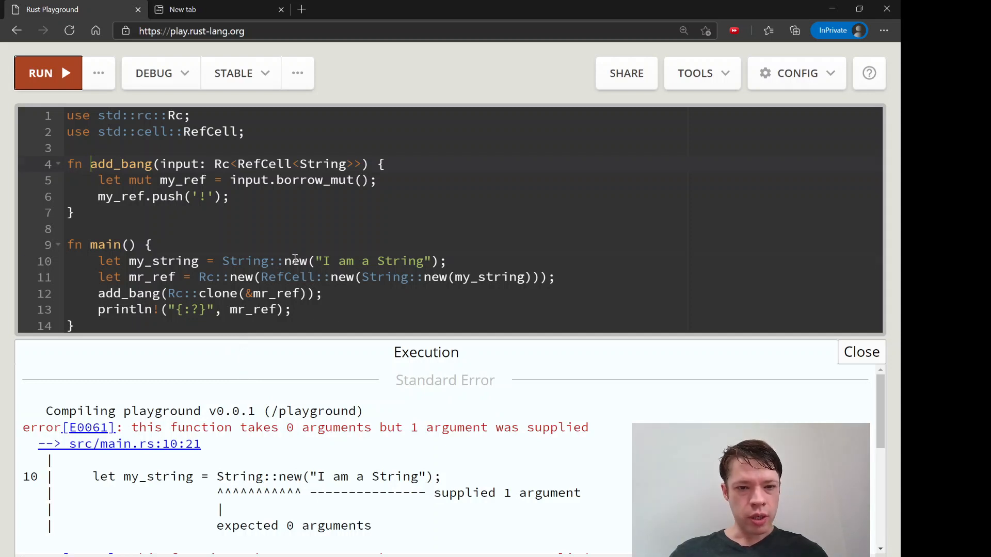
type("from")
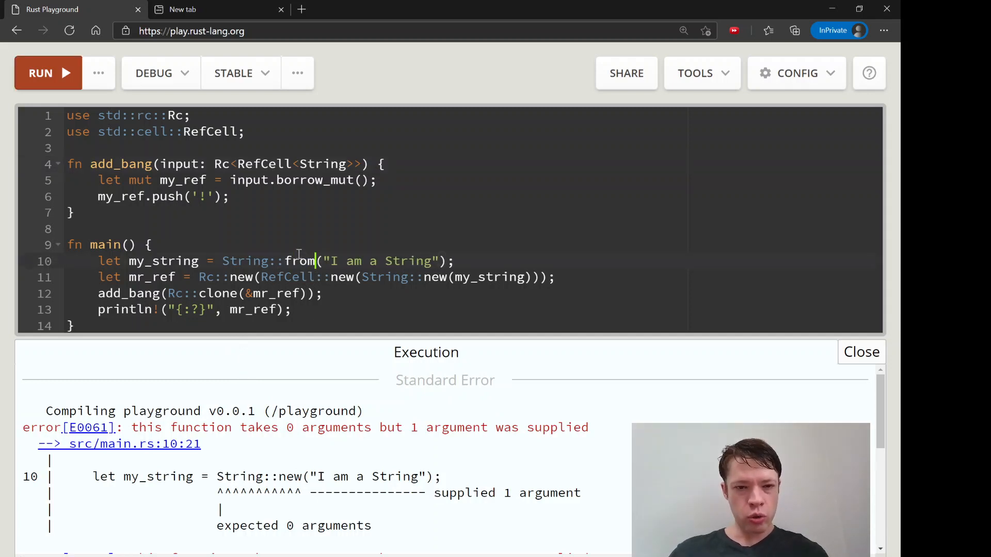
left_click(49, 73)
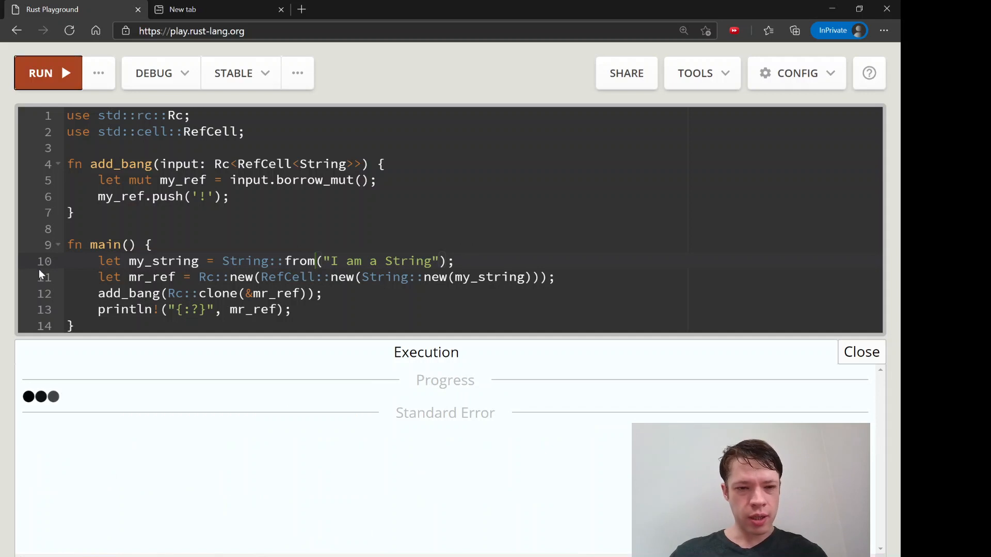
Step: Wrap my_string directly as RefCell::new(my_string) instead of a String wrapper and rerun
left_click(49, 73)
type("from")
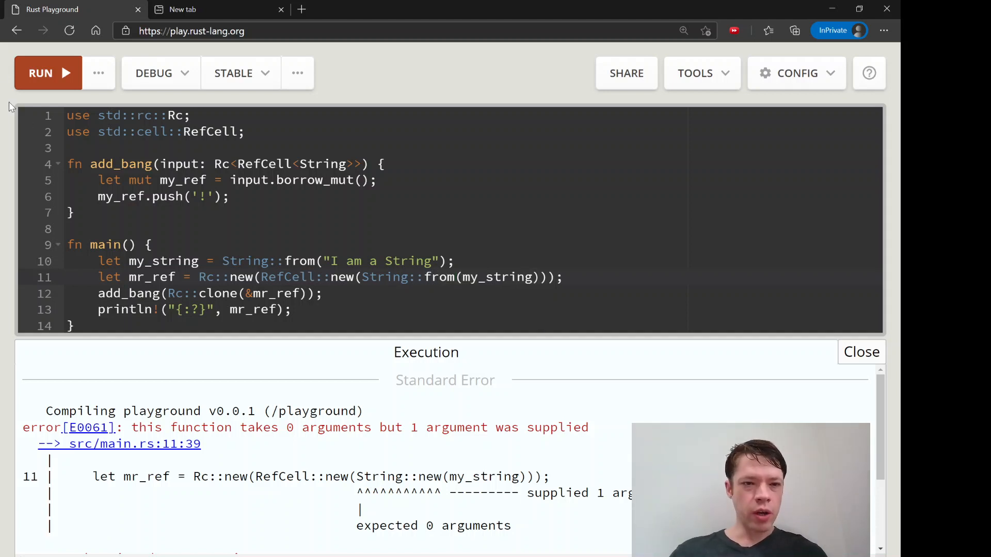
left_click(48, 72)
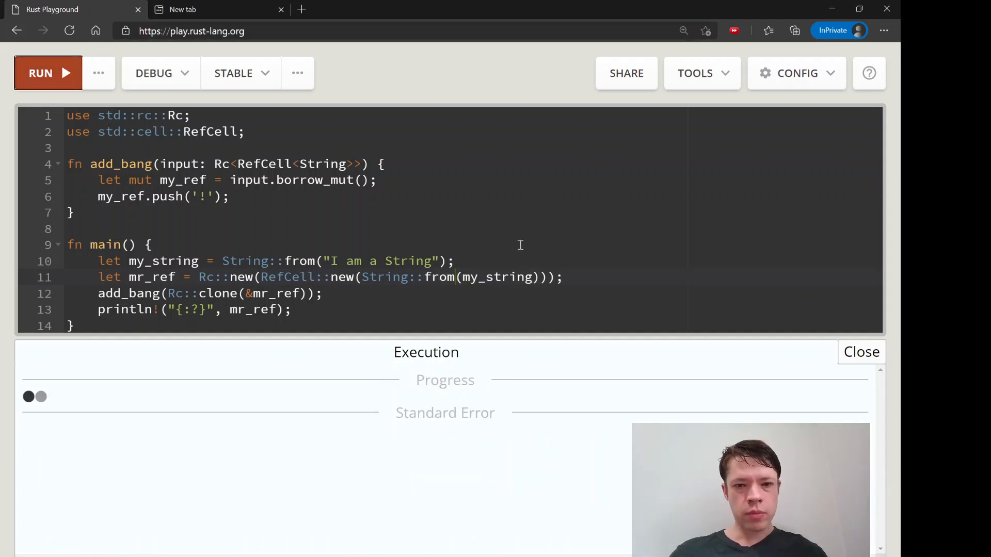
left_click_drag(362, 277, 502, 277)
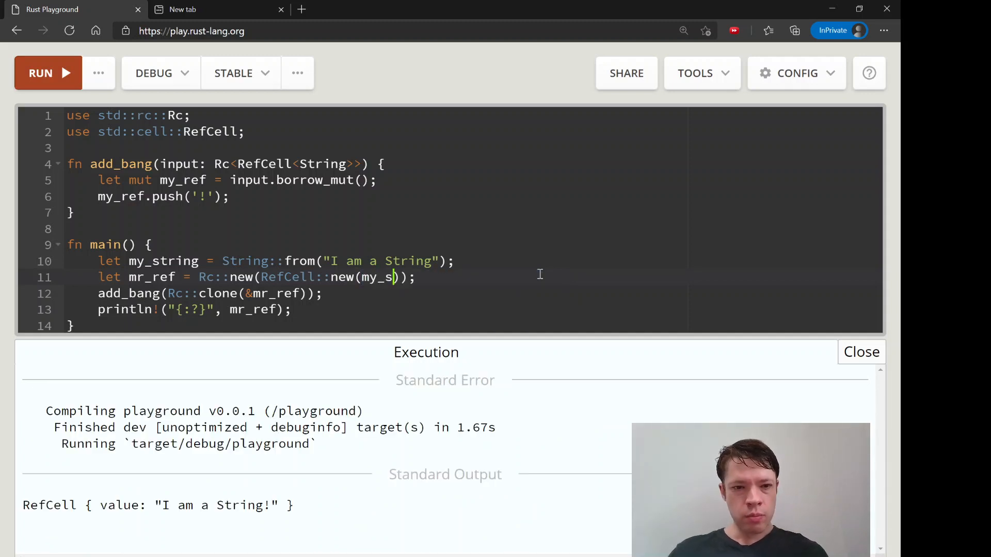
type("tring")
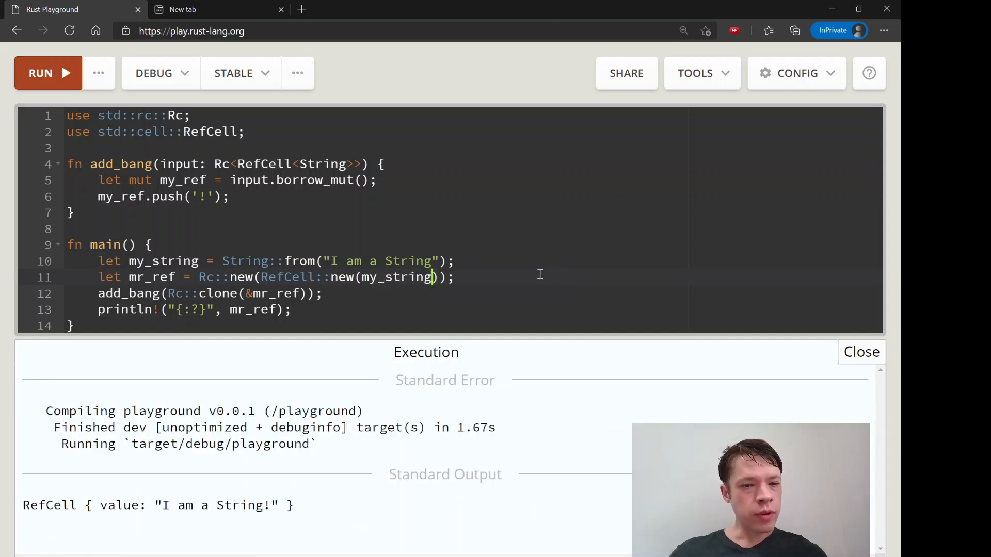
left_click(49, 73)
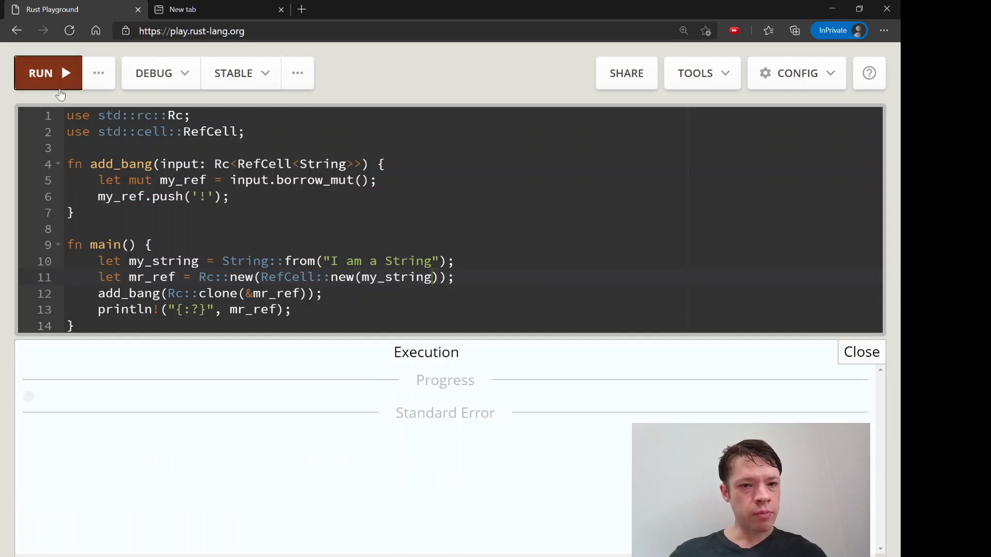
Step: Run the fixed program so it prints RefCell { value: "I am a String!" }
left_click(48, 72)
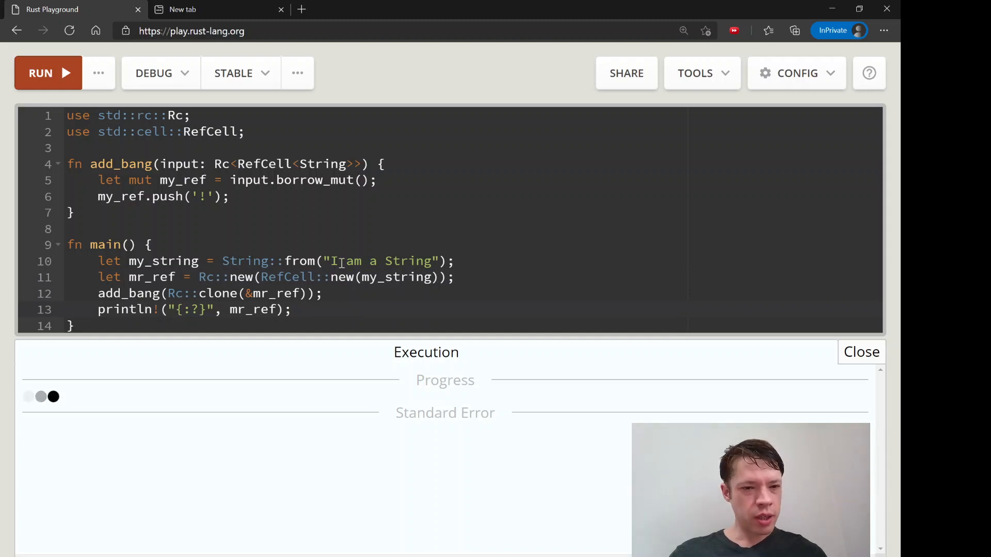
left_click(40, 72)
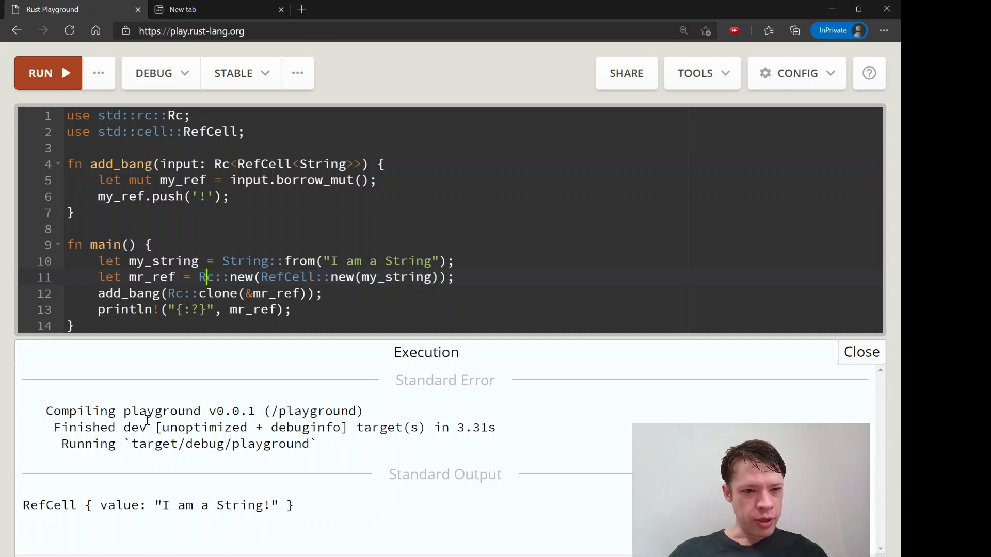
mouse_move(229, 362)
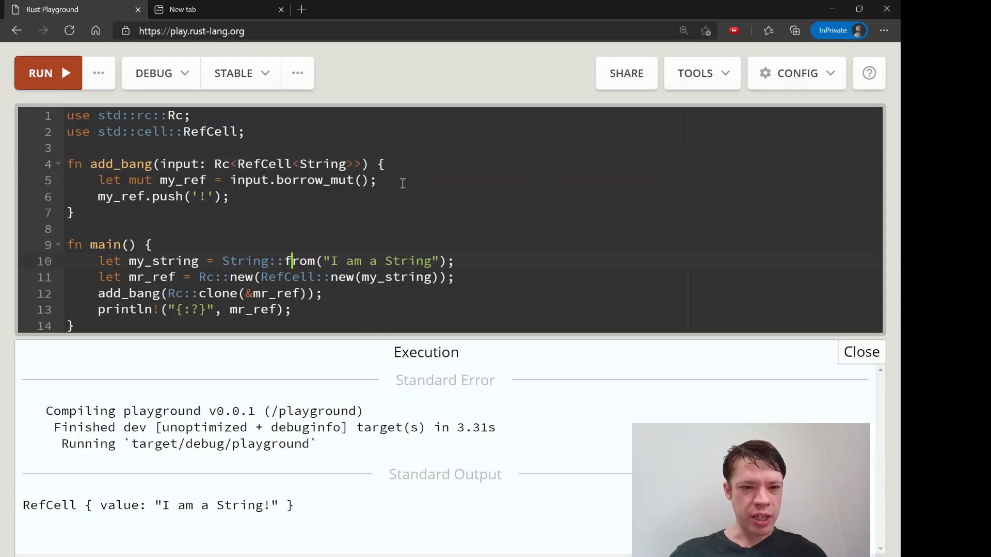
Step: Add println!("Number of owners: {}", Rc::strong_count(...)) lines in add_bang (&input) and main (&mr_ref)
type("println(\"")
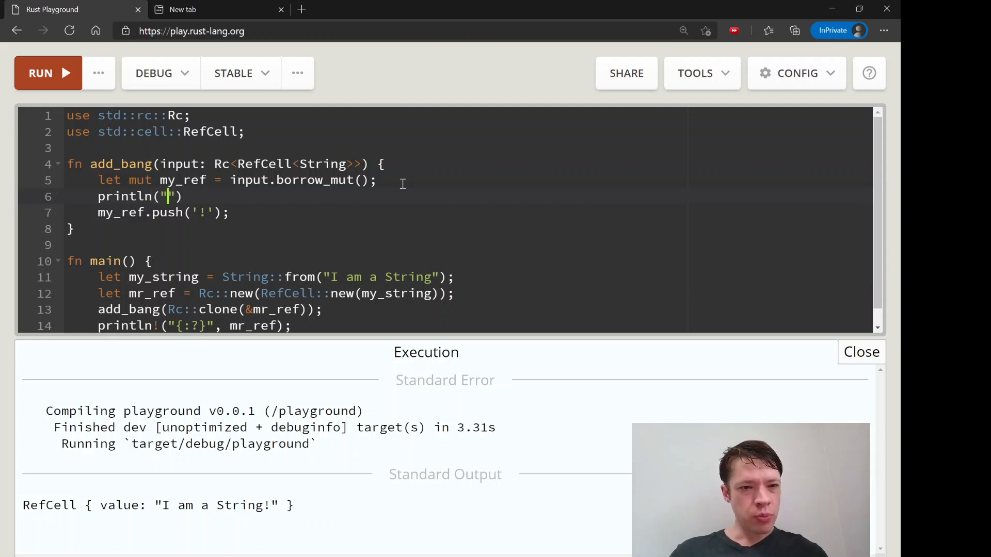
type("Strong")
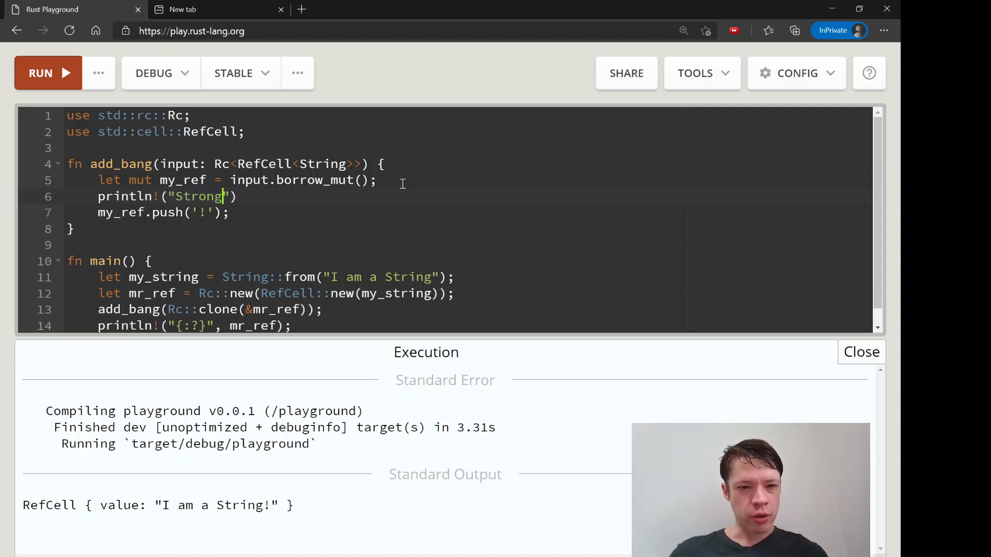
key("Backspace")
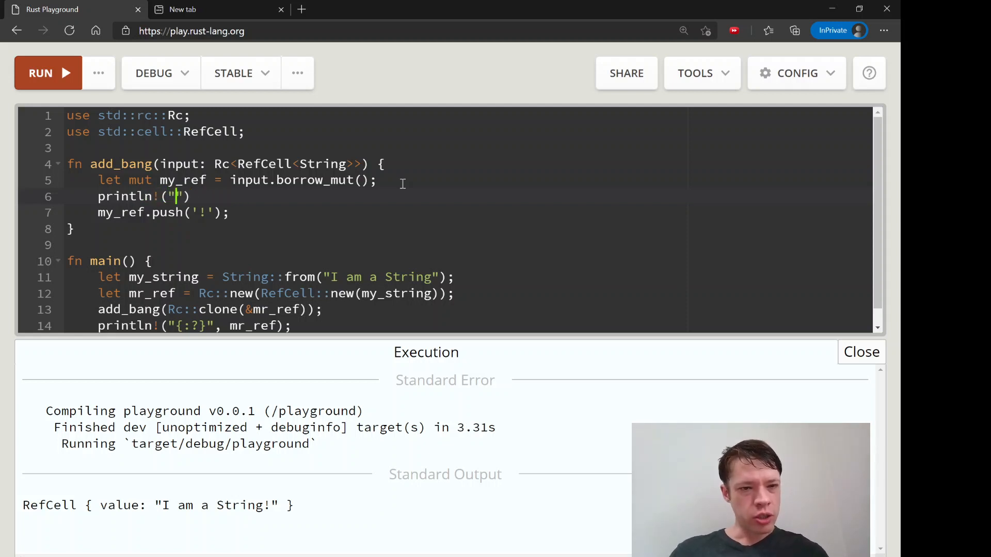
type("Number of owners: {")
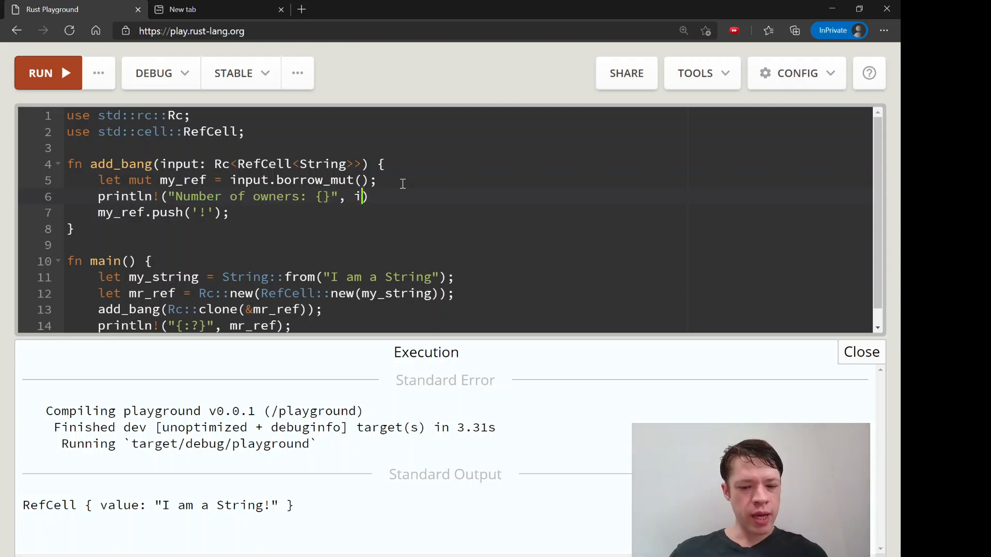
type("R")
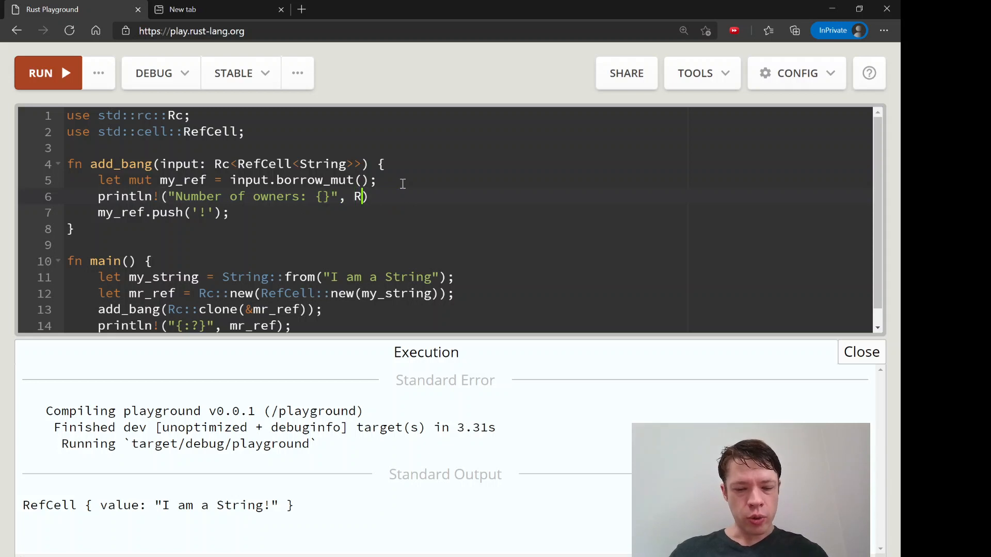
type("::strong_count(&input")
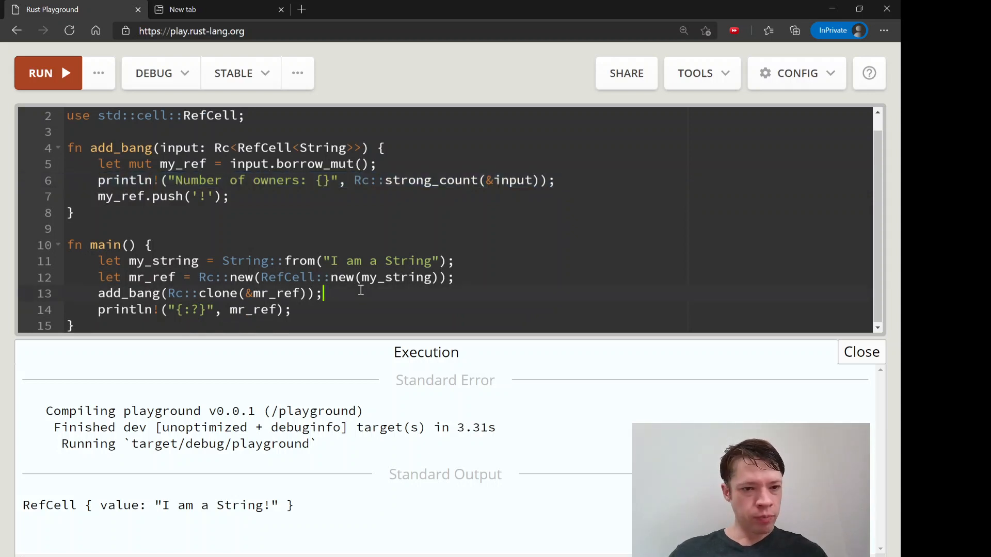
type("println!(\"Number of owners: {}\", Rc::strong_count(&input));")
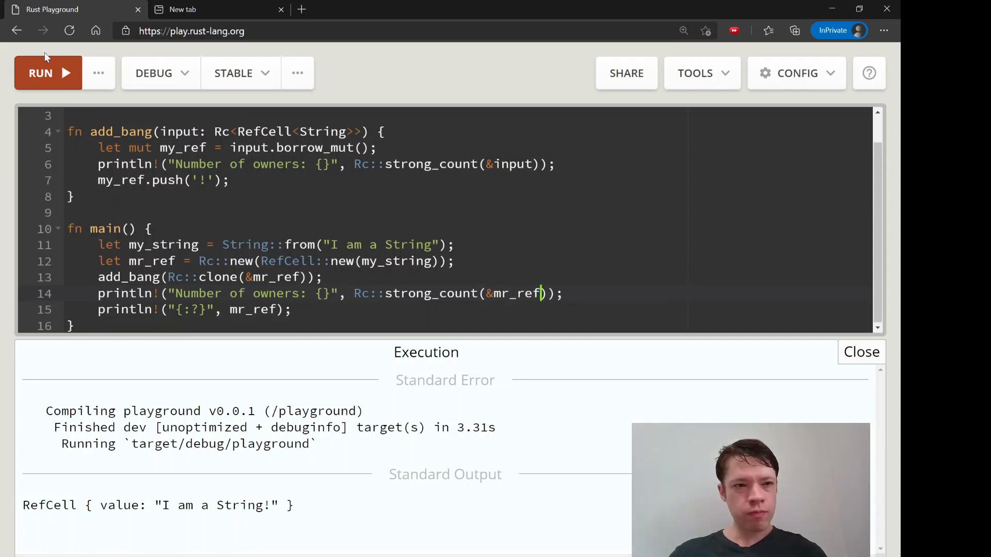
Step: Run the program so it prints owners 2, then 1, then the RefCell
left_click(40, 72)
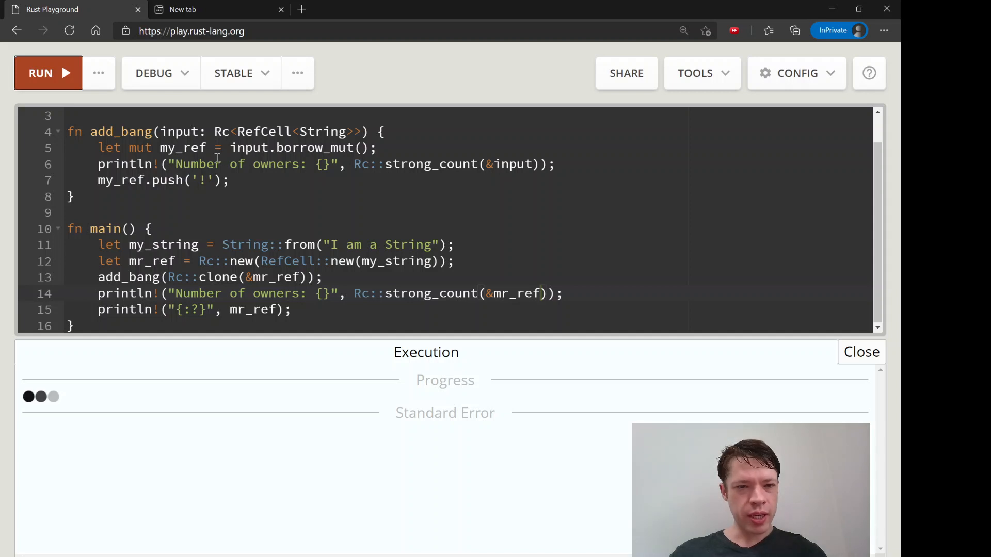
left_click(41, 72)
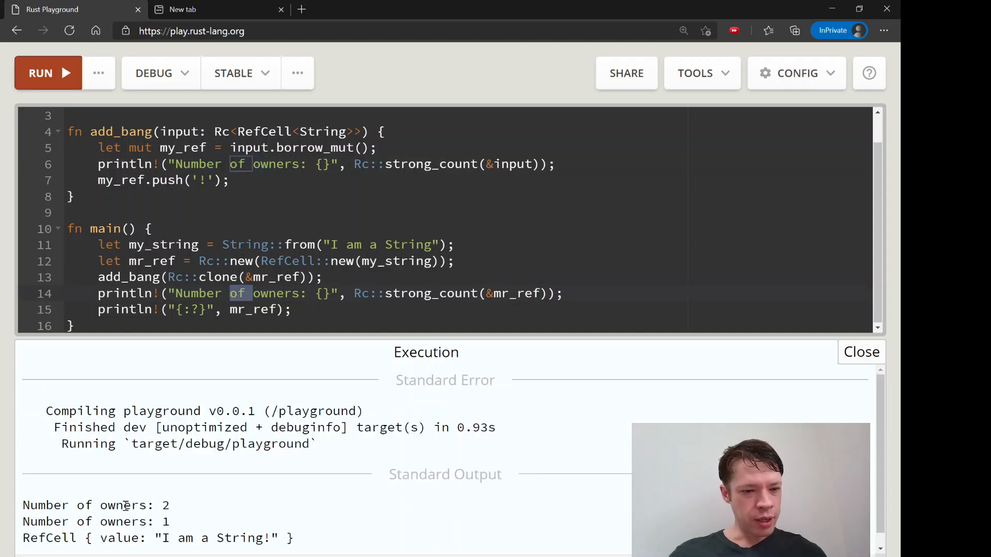